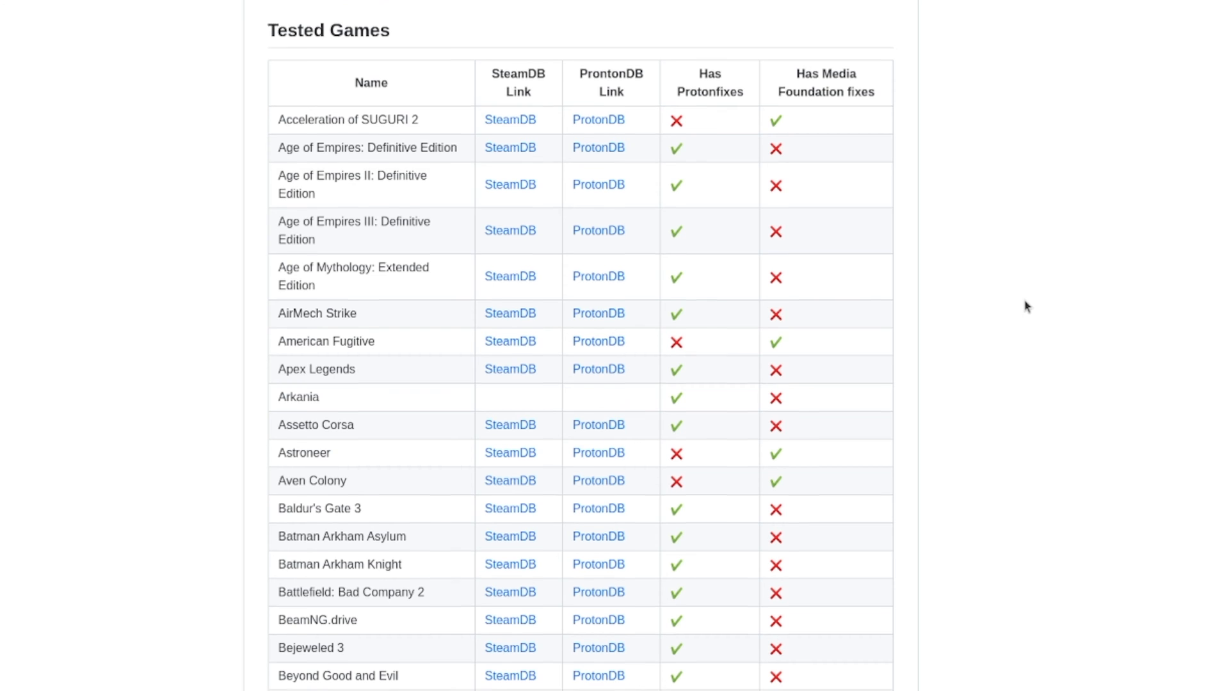
Scroll down through the ProtonUp-Qt window toward the Steam install target.
scroll("down", 3)
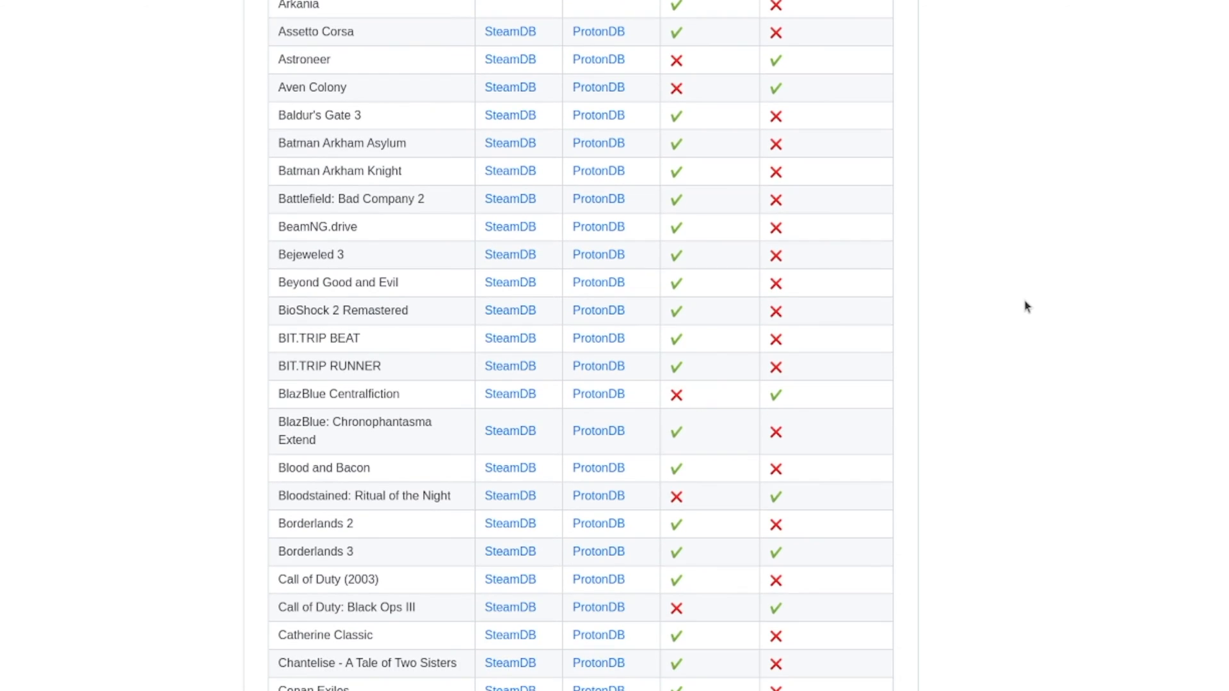
scroll("down", 3)
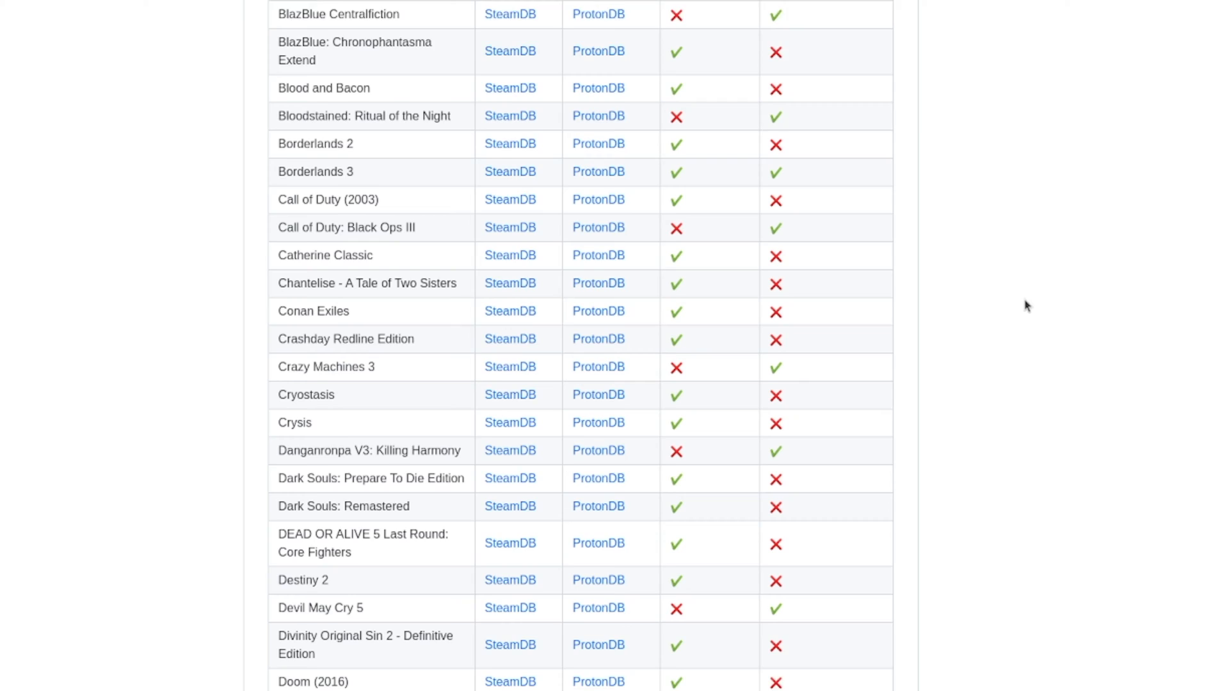
scroll("down", 3)
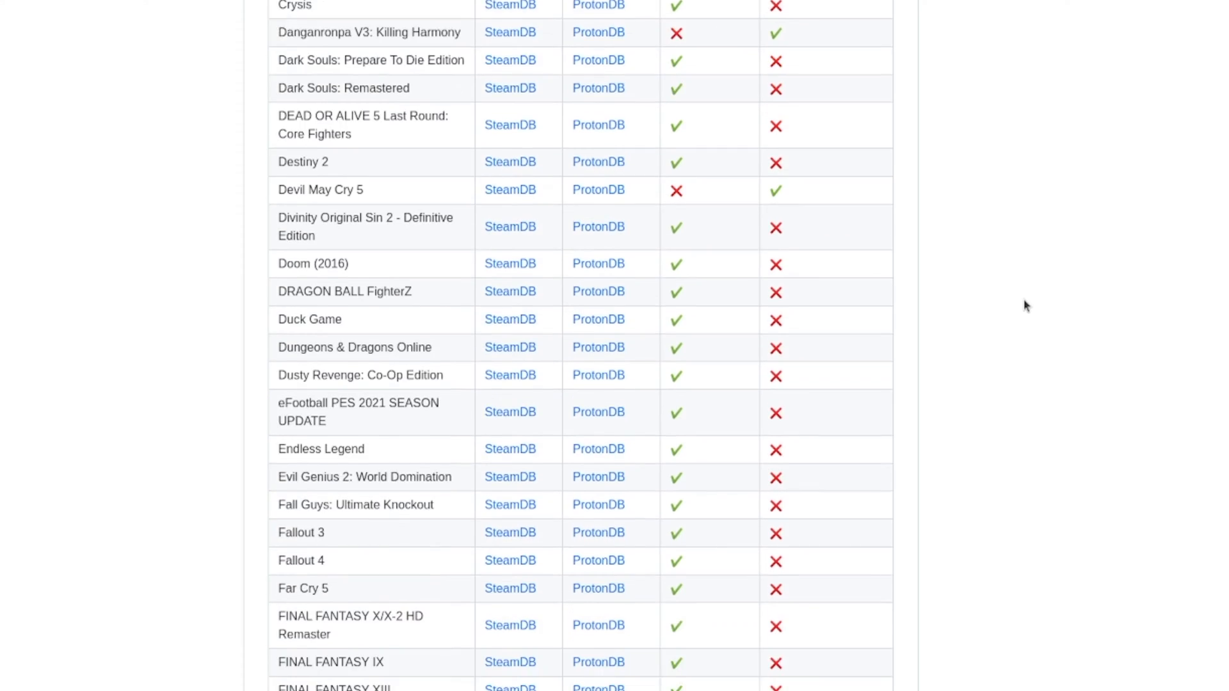
scroll("down", 3)
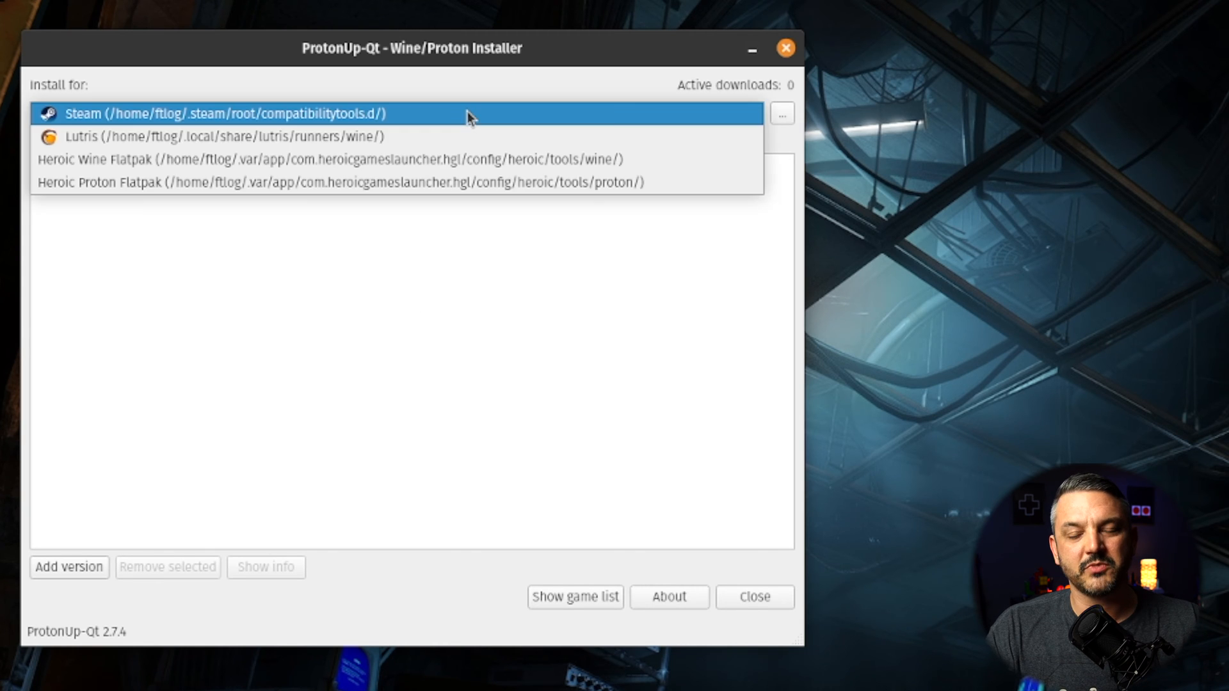
mouse_move(461, 109)
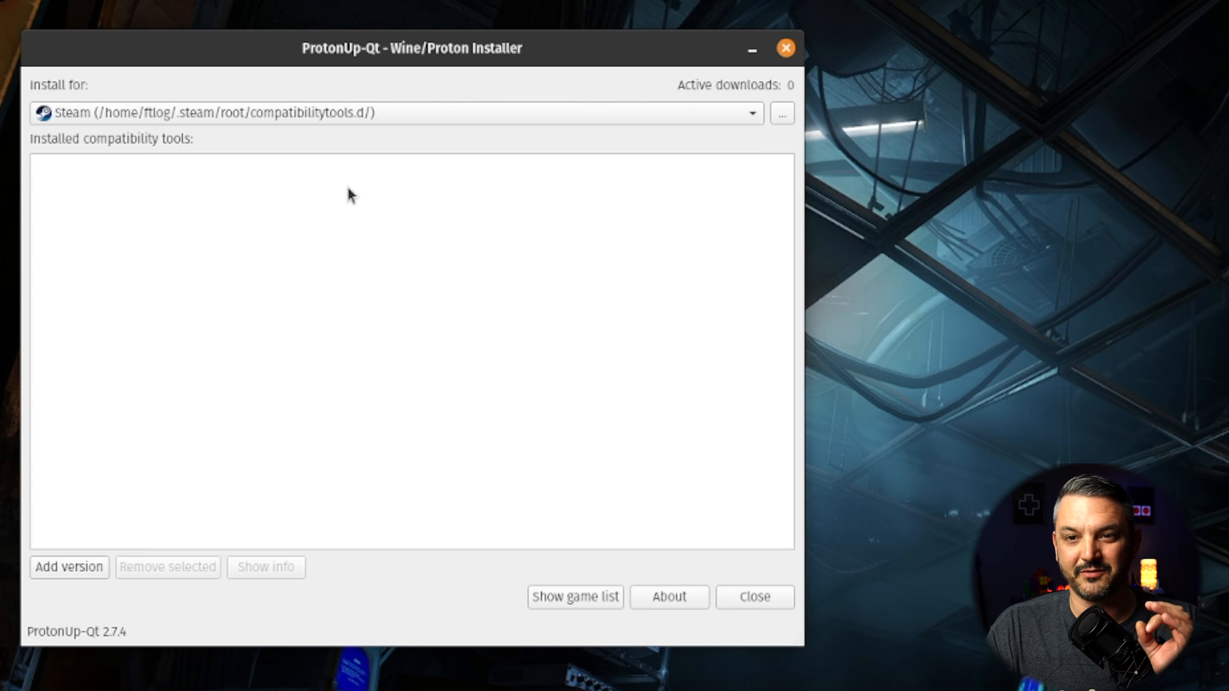
mouse_move(296, 272)
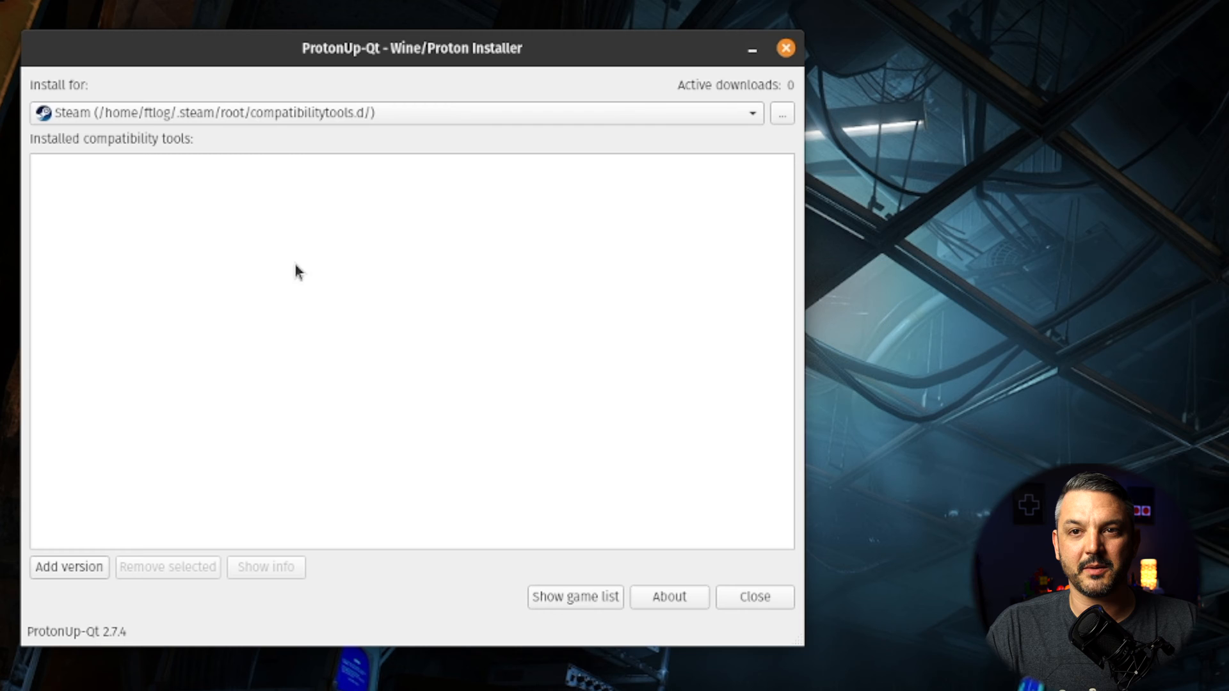
mouse_move(283, 306)
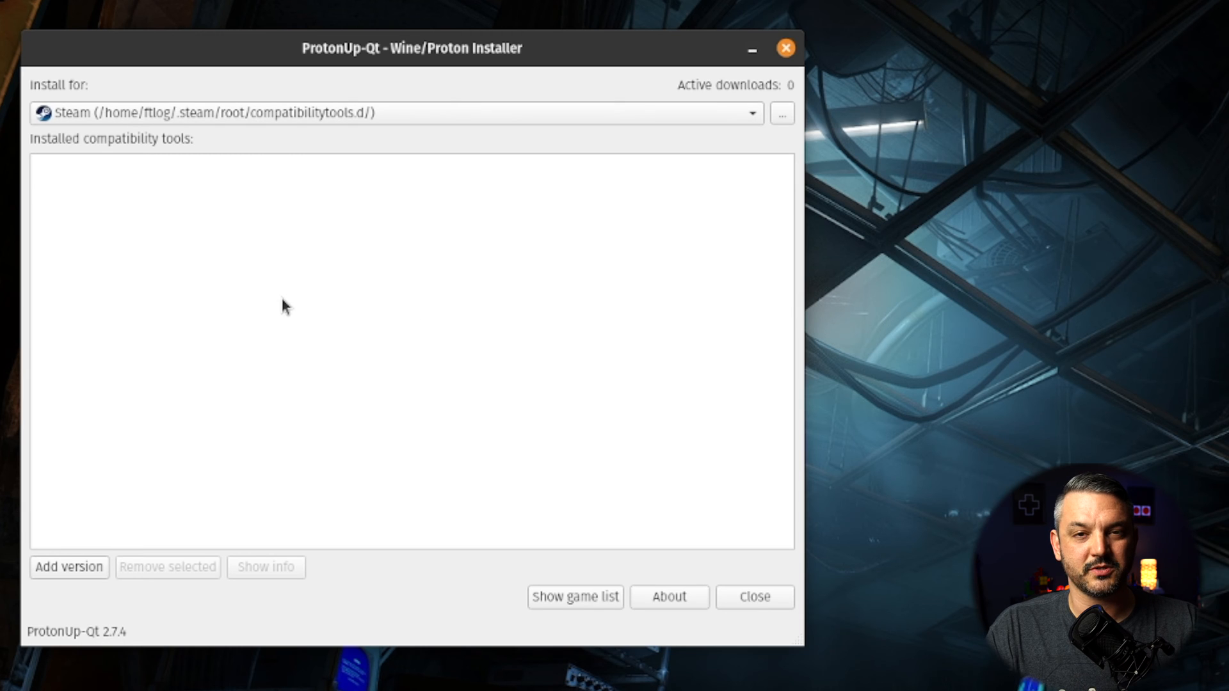
mouse_move(297, 306)
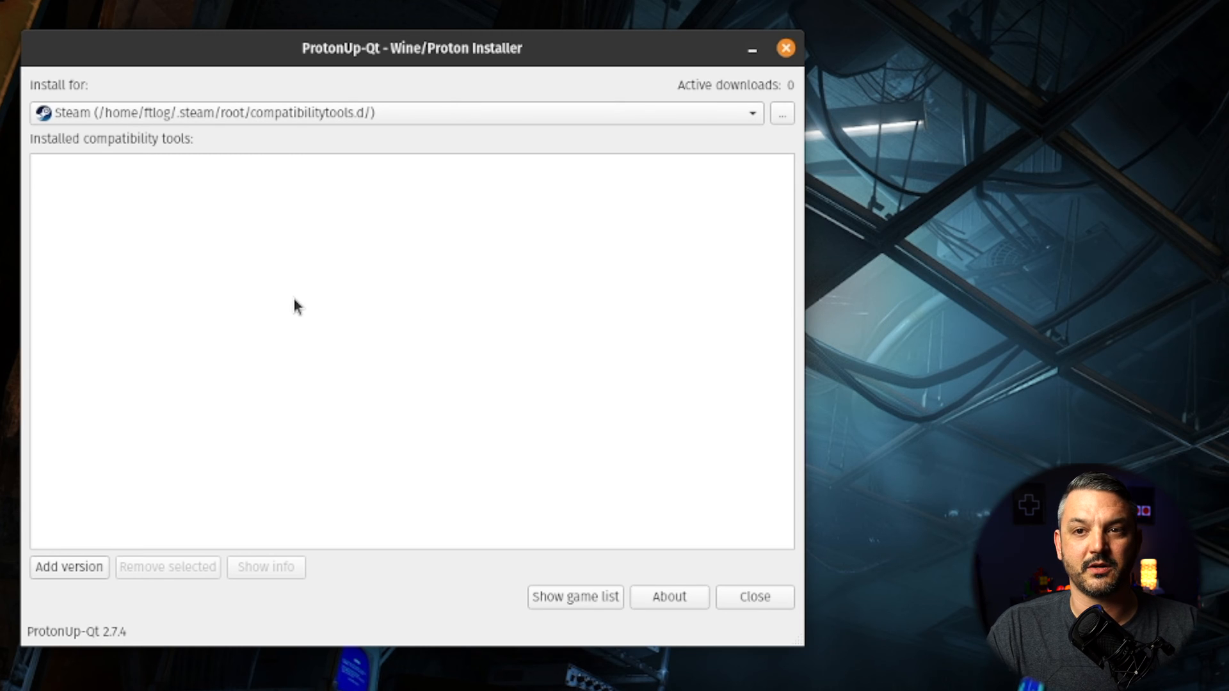
mouse_move(245, 316)
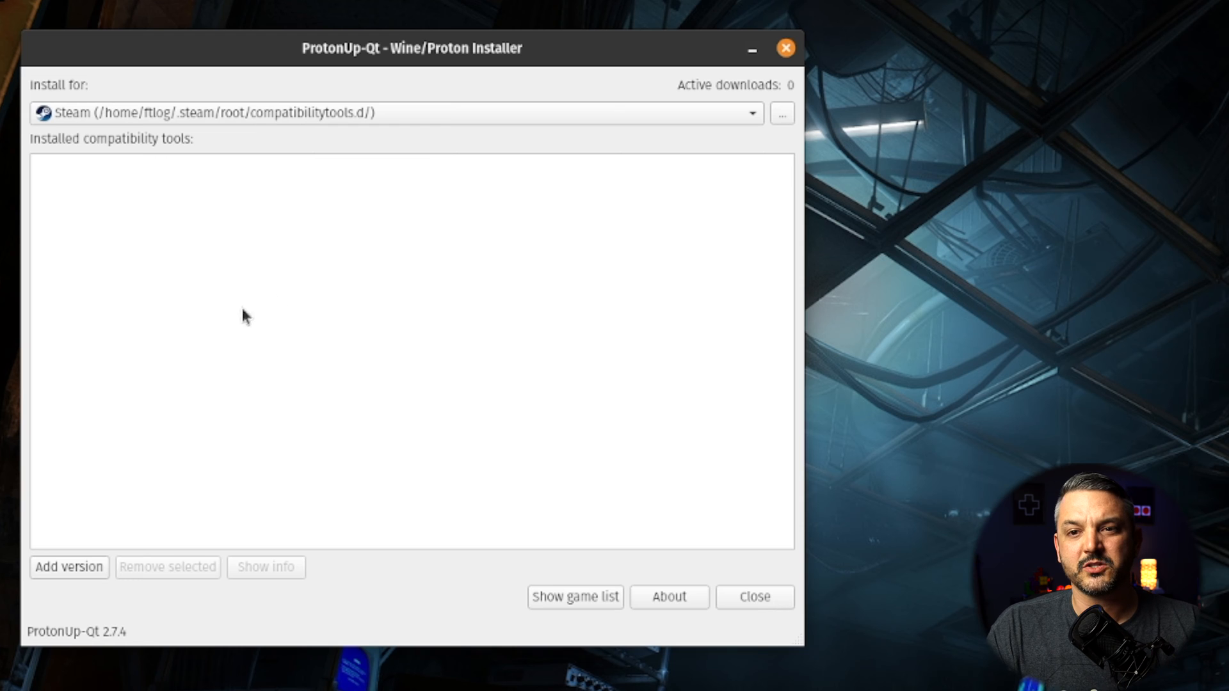
mouse_move(68, 567)
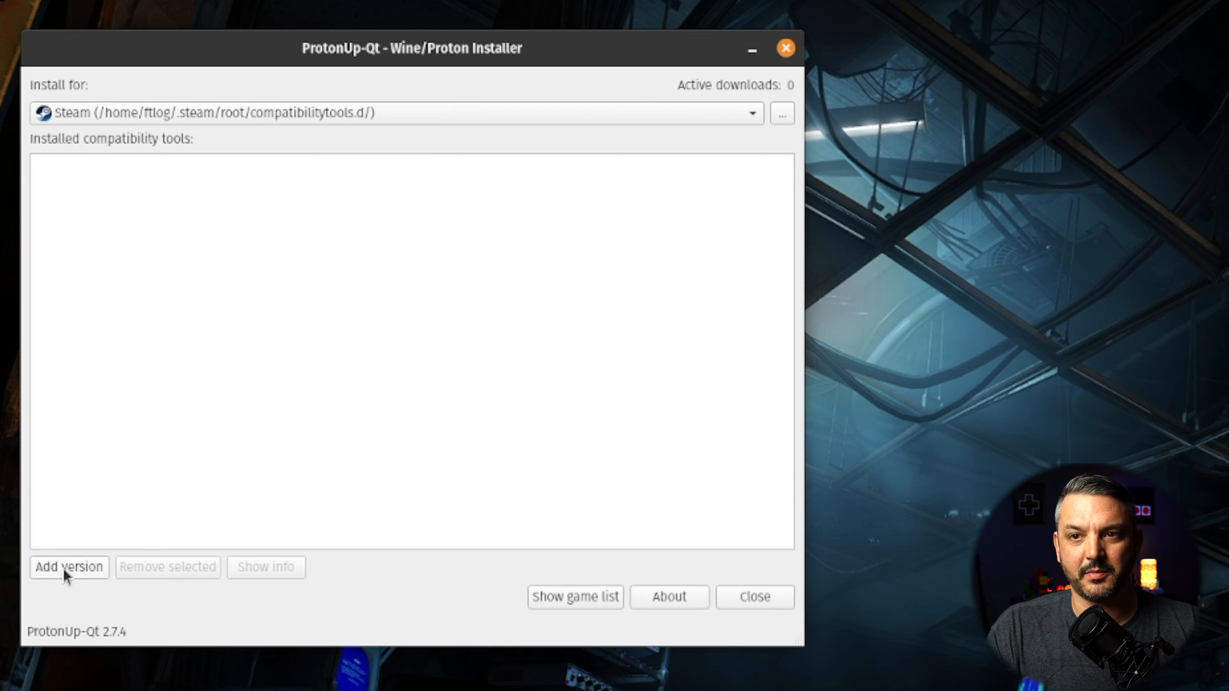
Add a new version, browse the tool list, and keep GE-Proton at GE-Proton7-38.
left_click(68, 566)
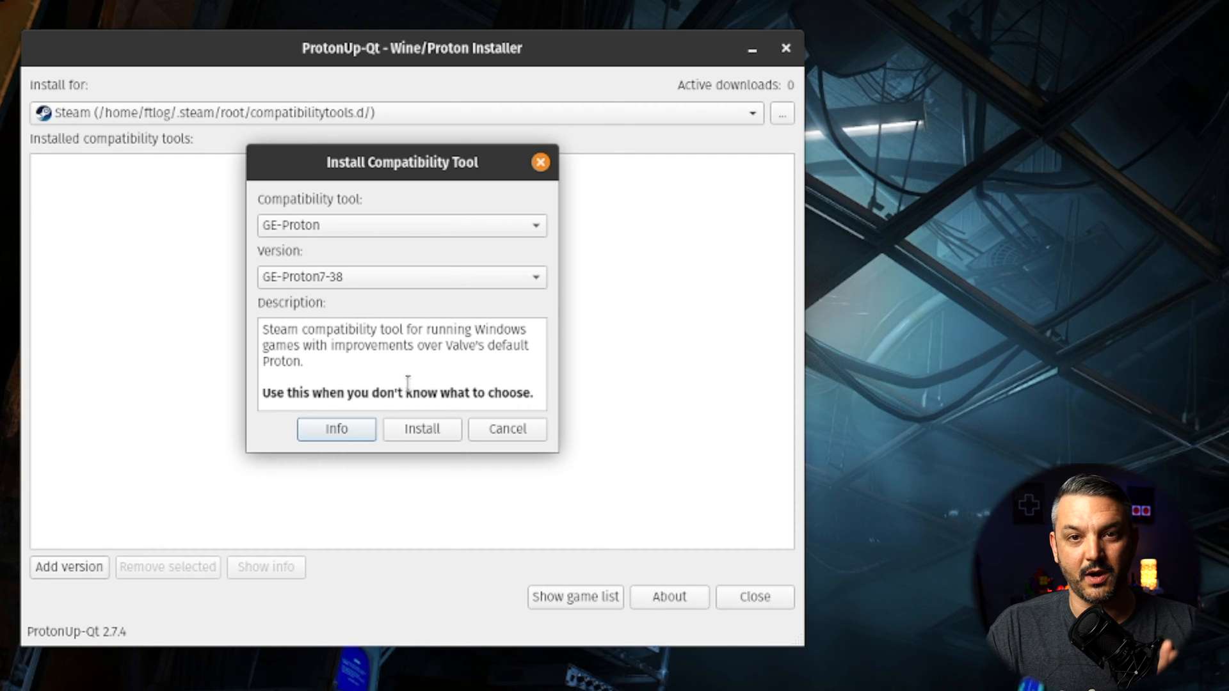
mouse_move(394, 230)
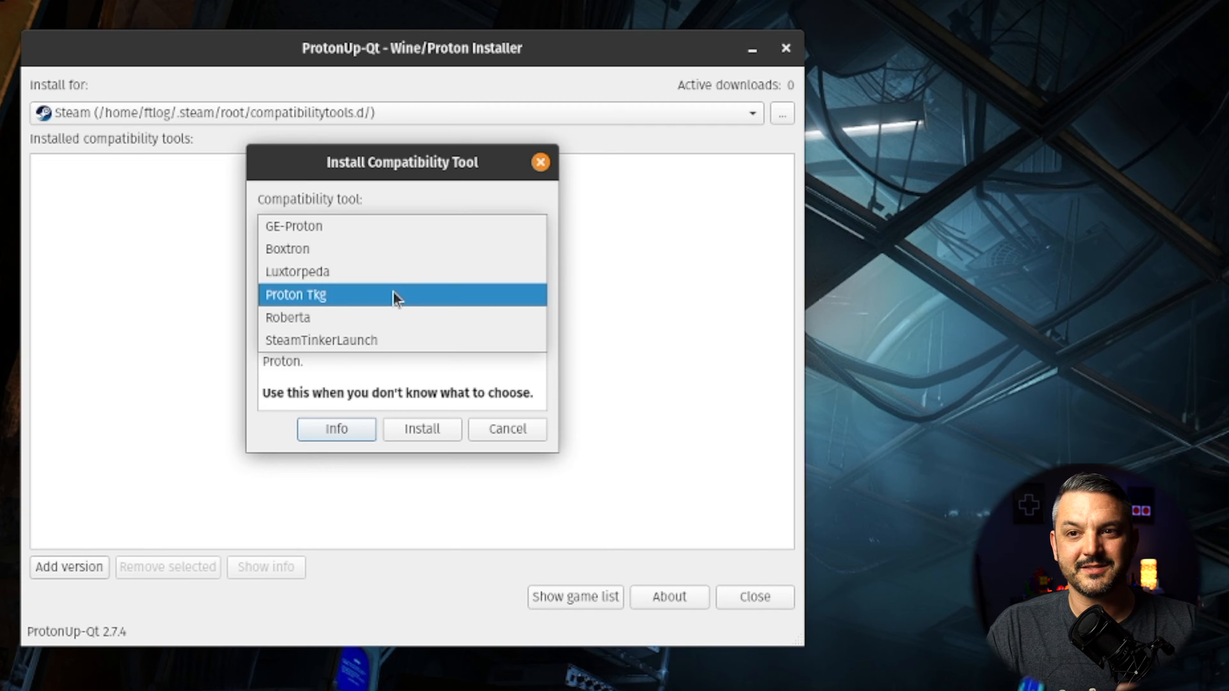
left_click(321, 340)
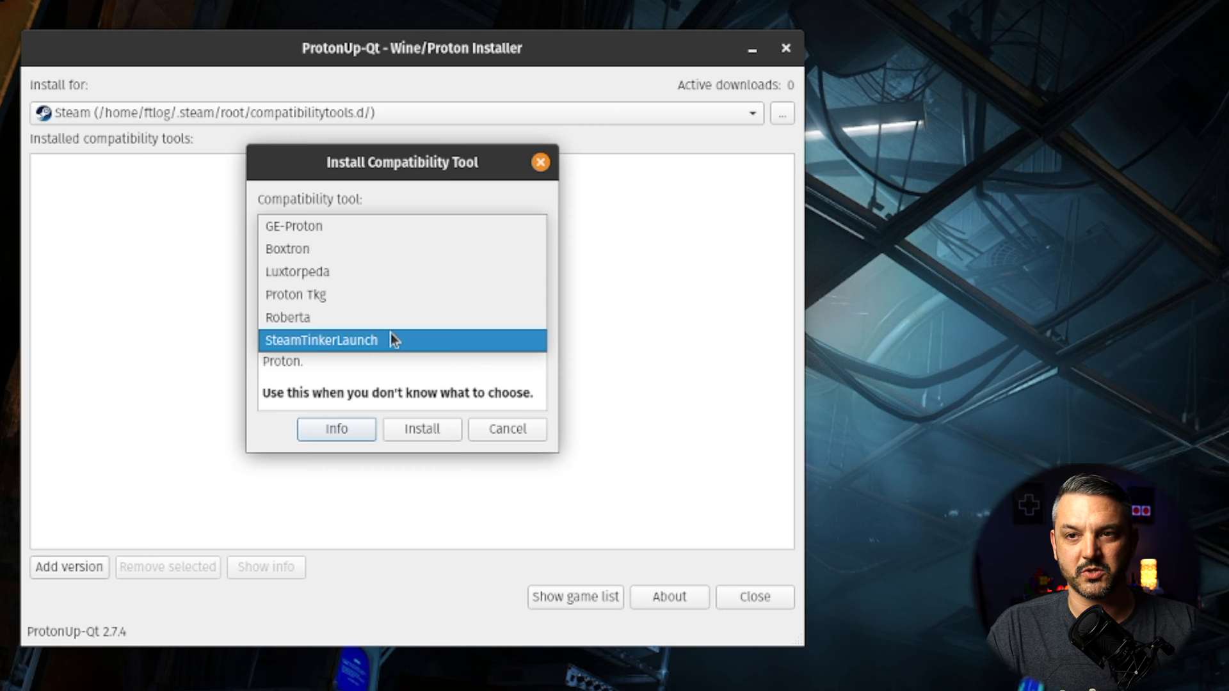
mouse_move(321, 354)
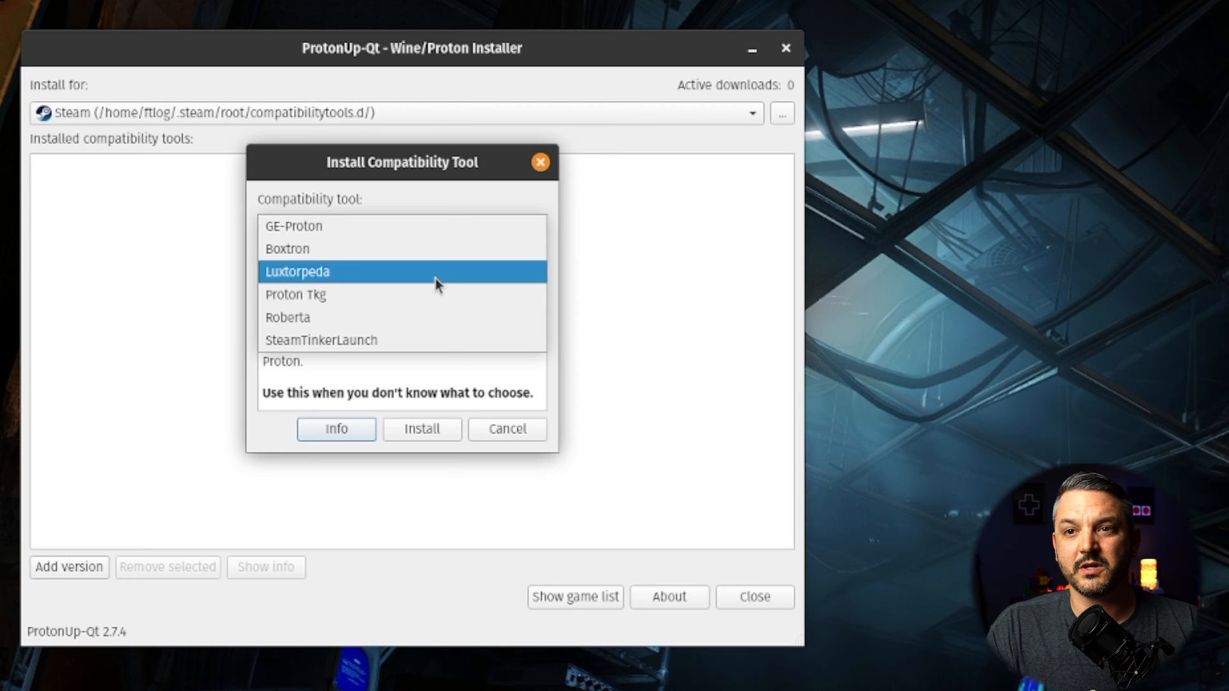
left_click(293, 226)
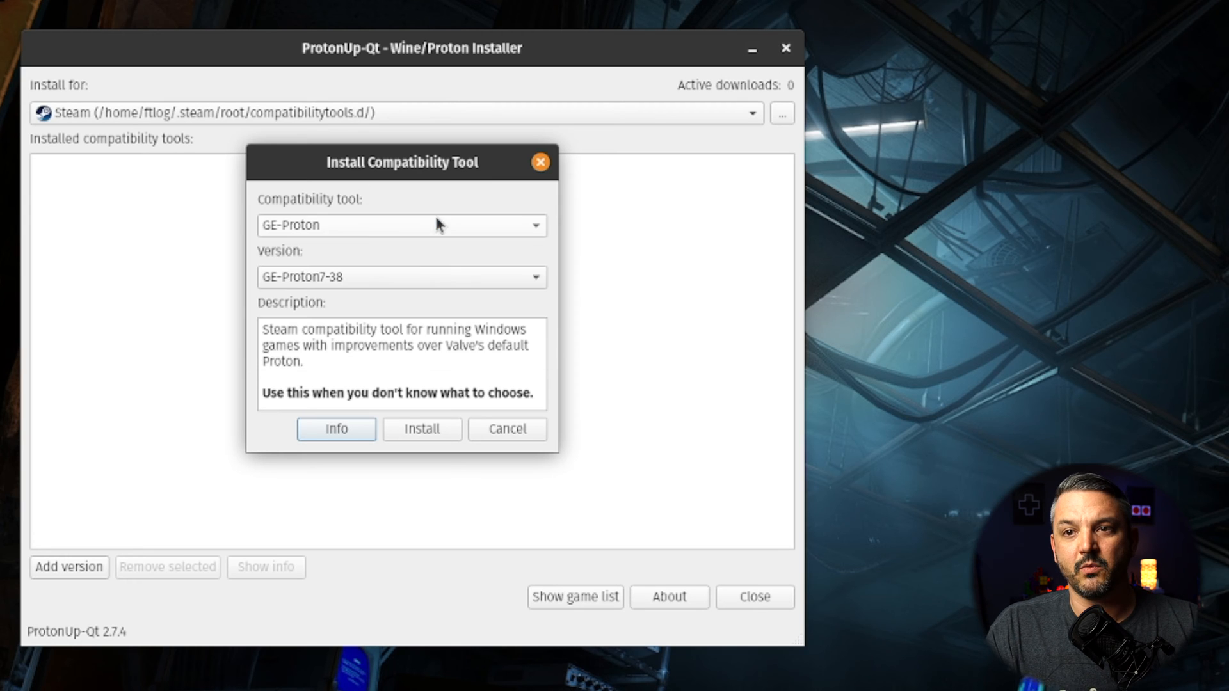
mouse_move(326, 284)
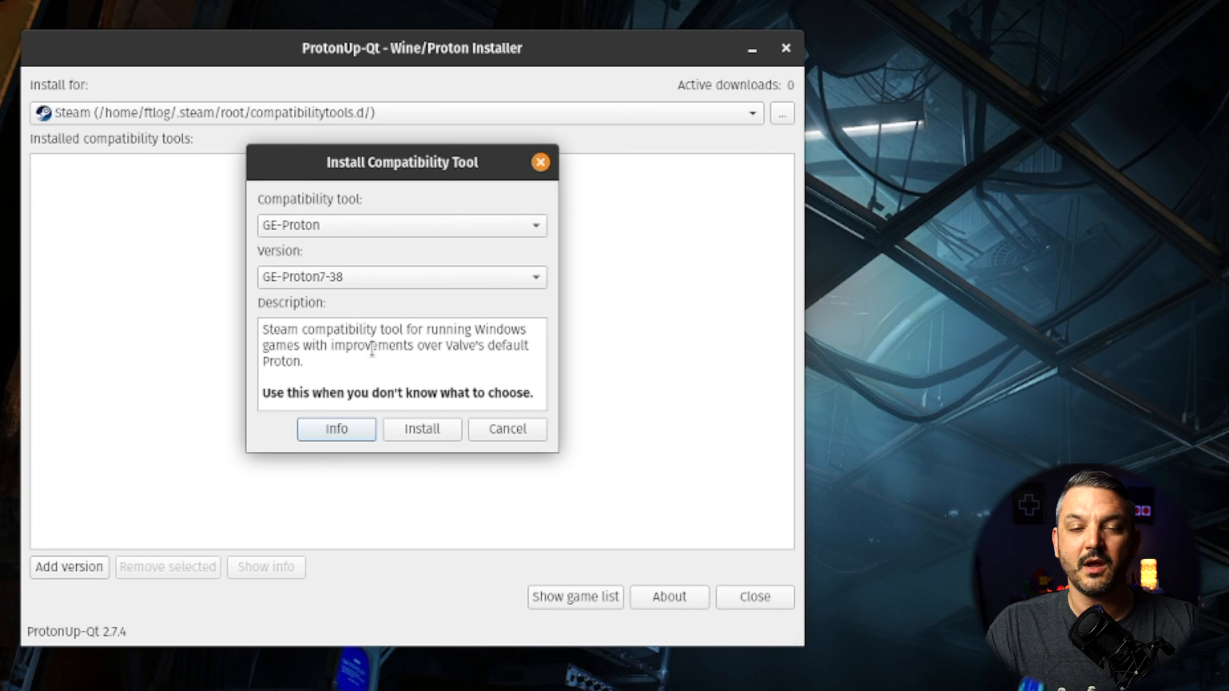
mouse_move(392, 362)
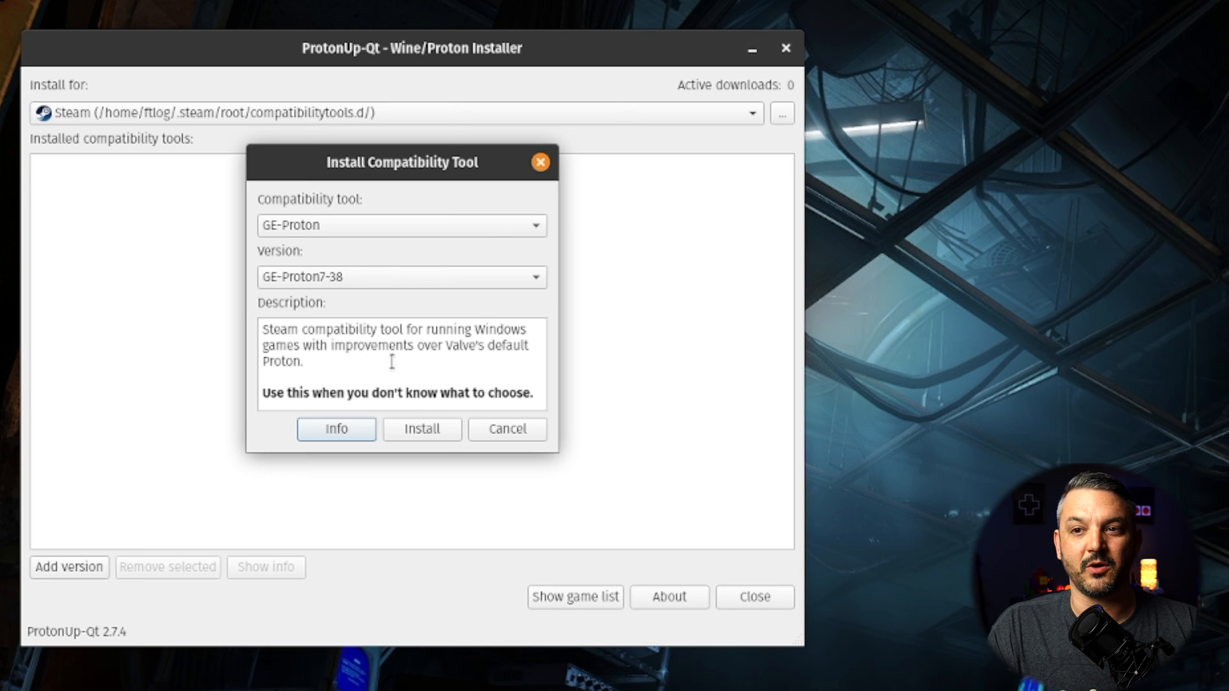
mouse_move(421, 428)
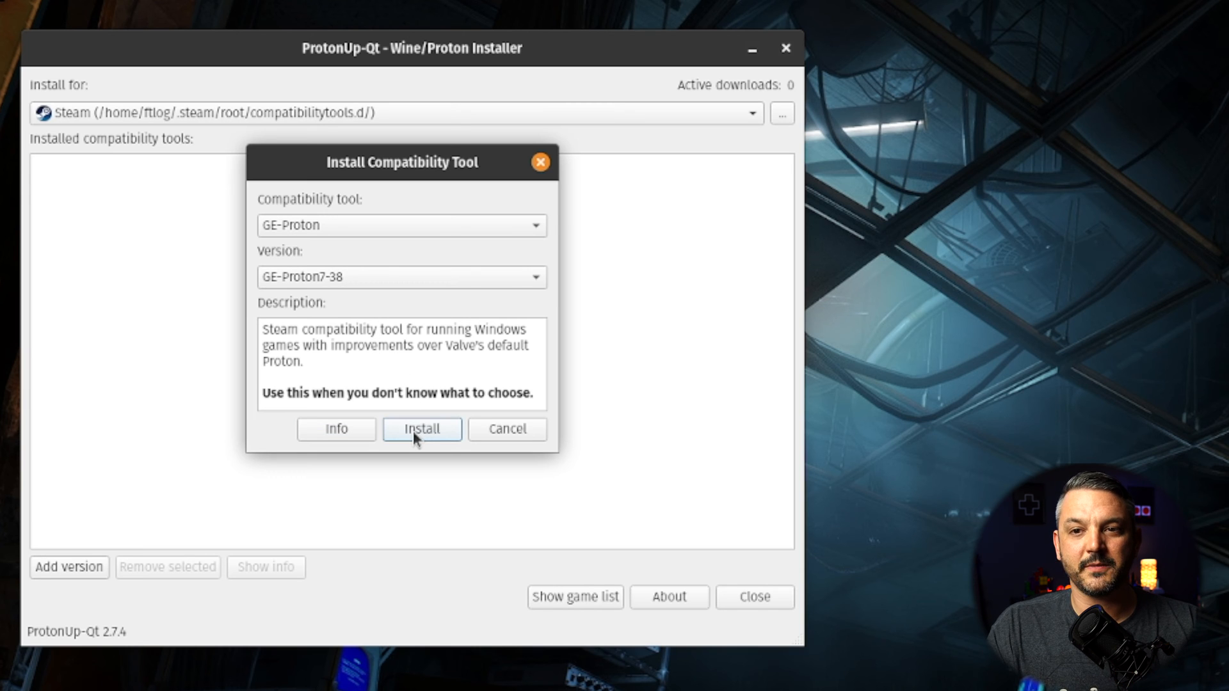
Install GE-Proton7-38 for Steam.
left_click(421, 429)
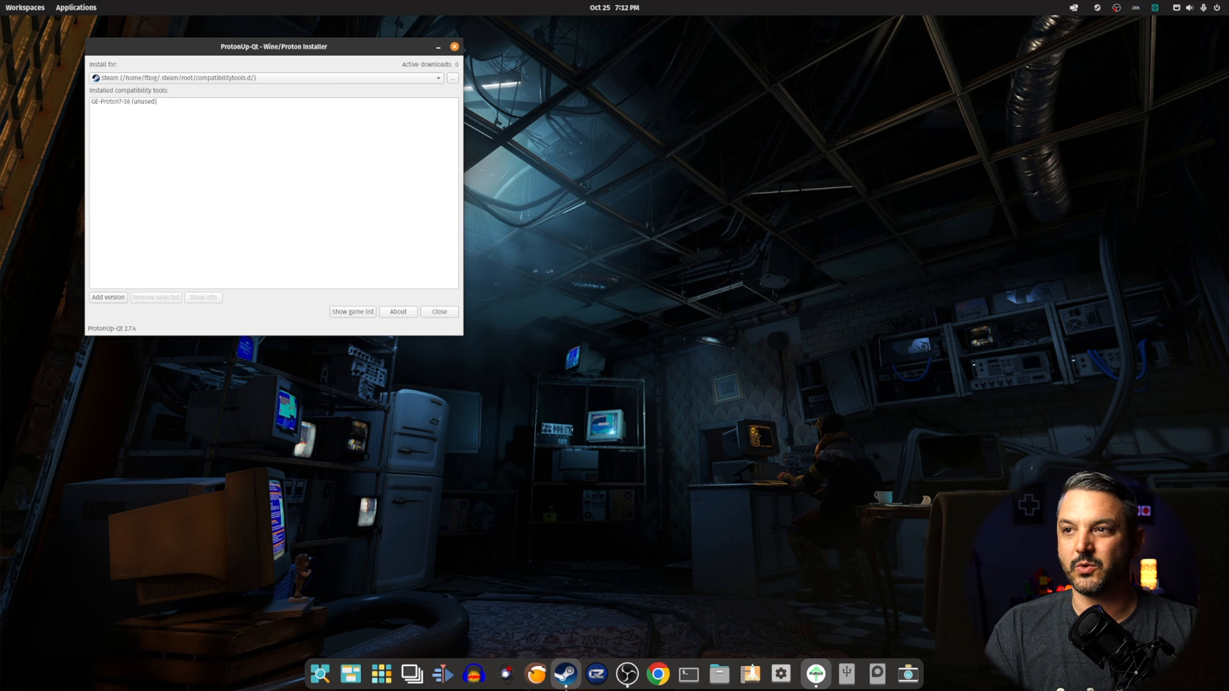
Bring up Steam and go to its Steam Play settings.
left_click(564, 674)
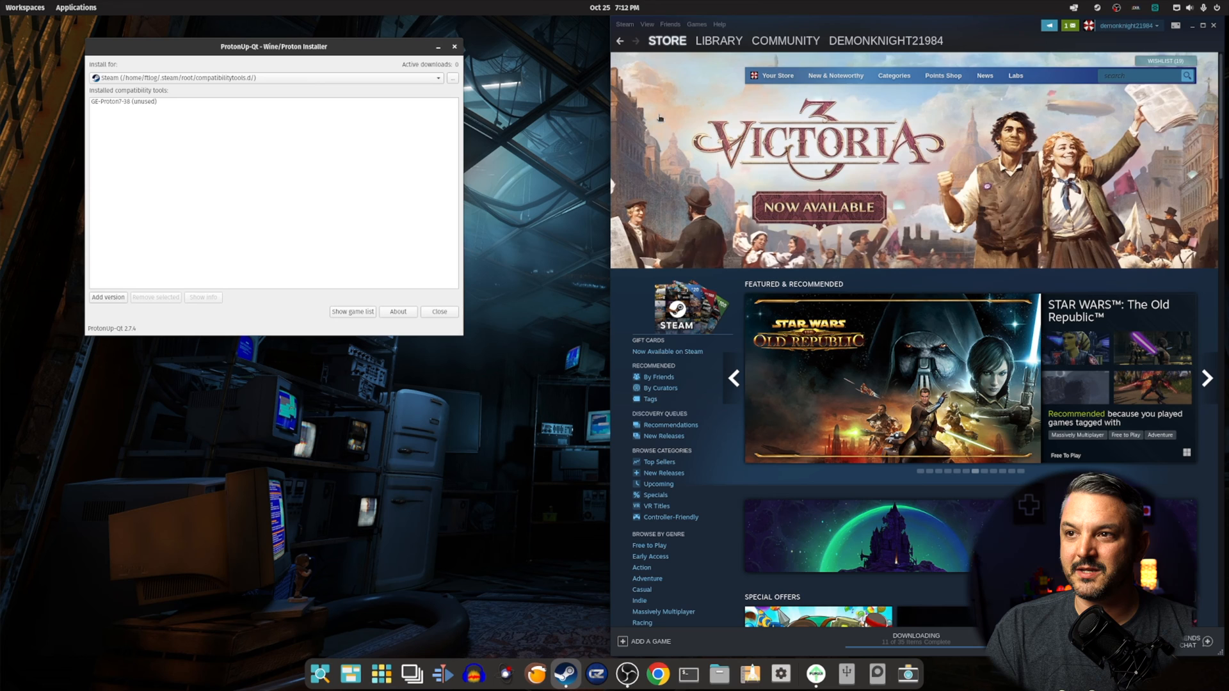
left_click(625, 24)
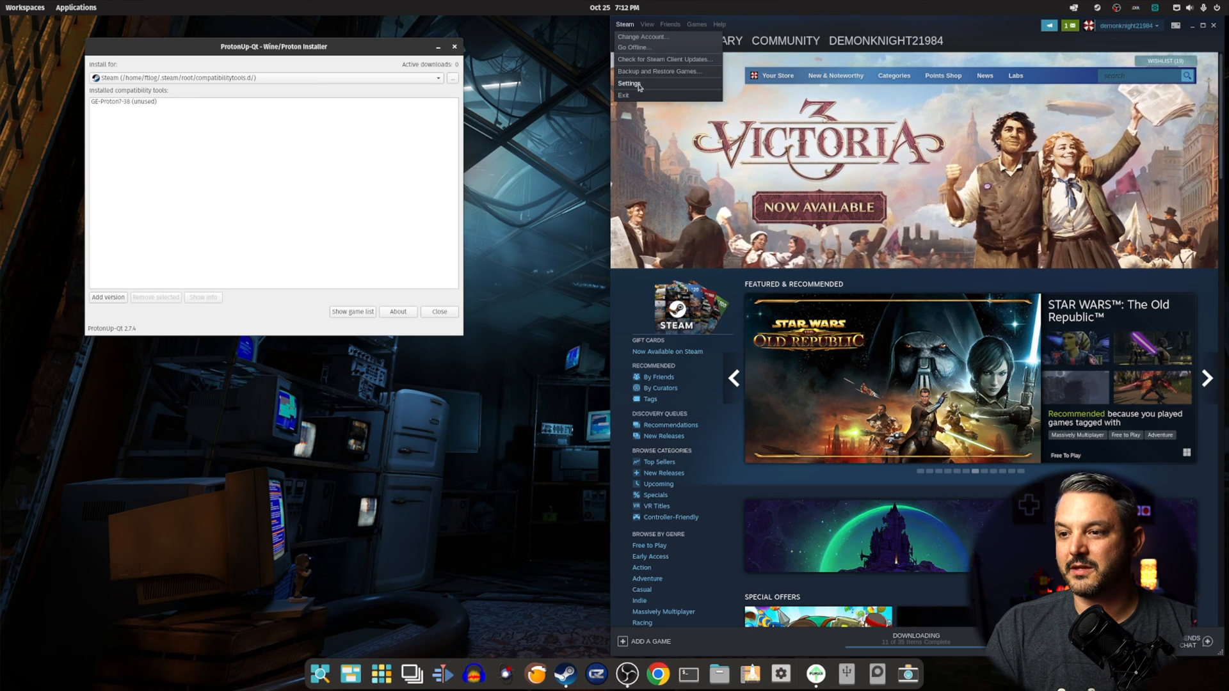
left_click(630, 84)
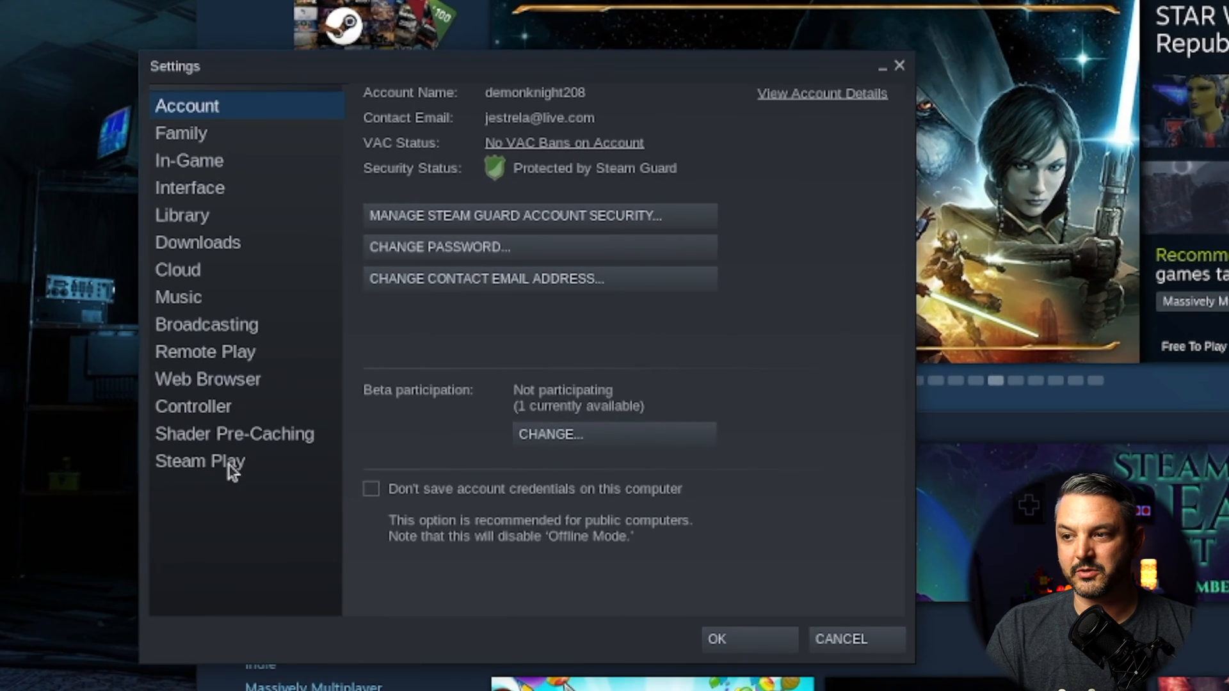
left_click(200, 461)
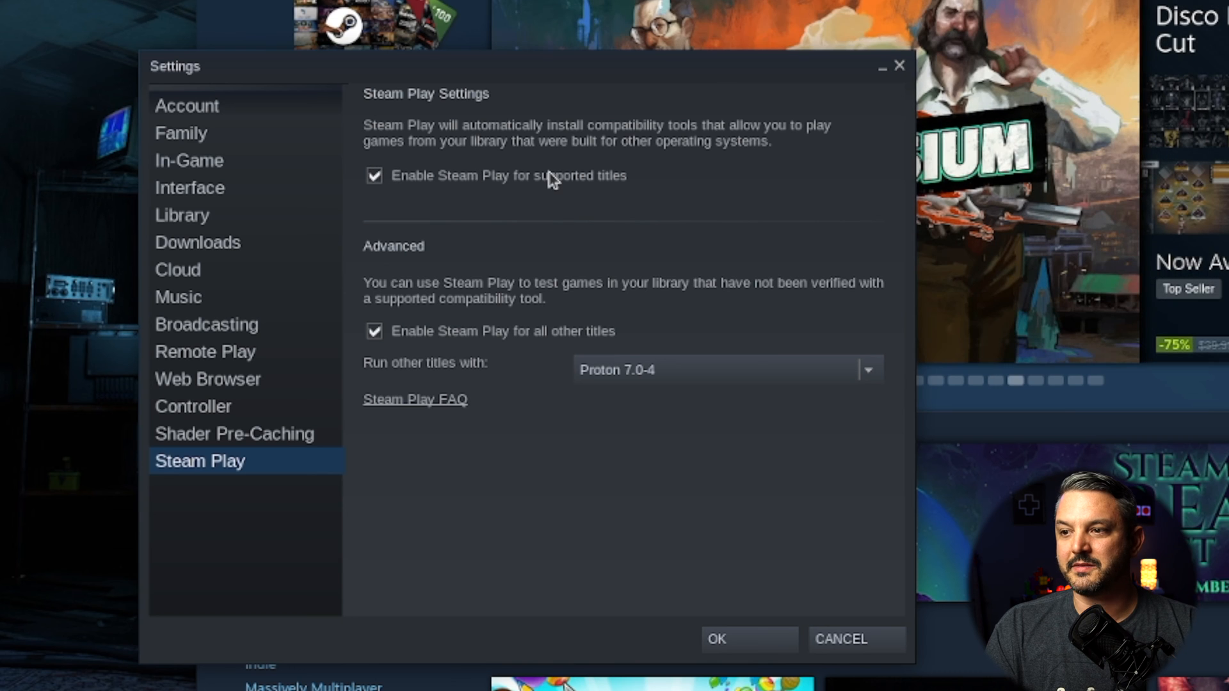
mouse_move(390, 354)
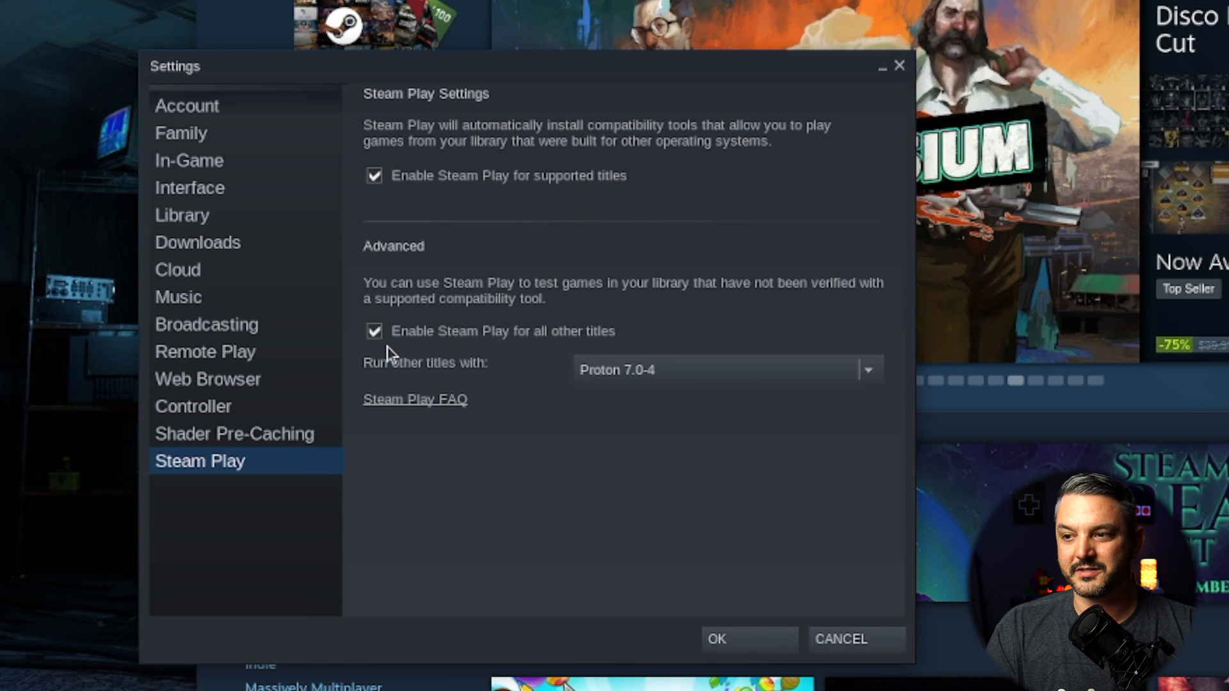
mouse_move(861, 400)
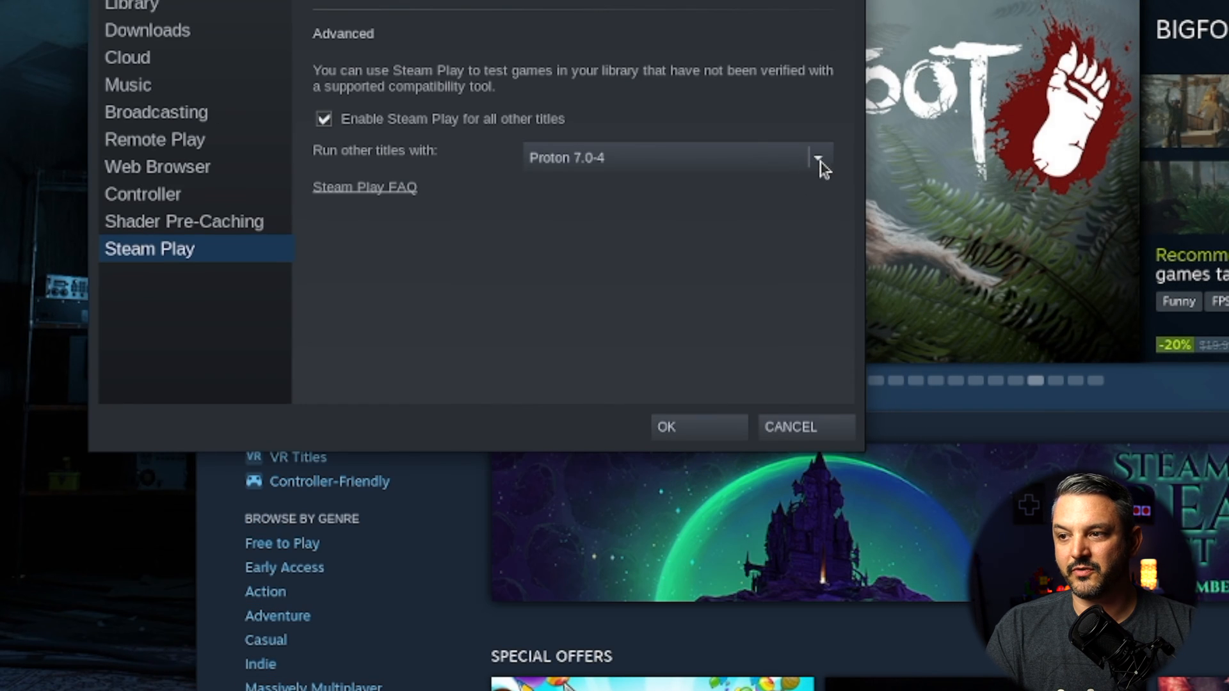
Set 'Run other titles with' to GE-Proton7-38 and confirm.
left_click(818, 157)
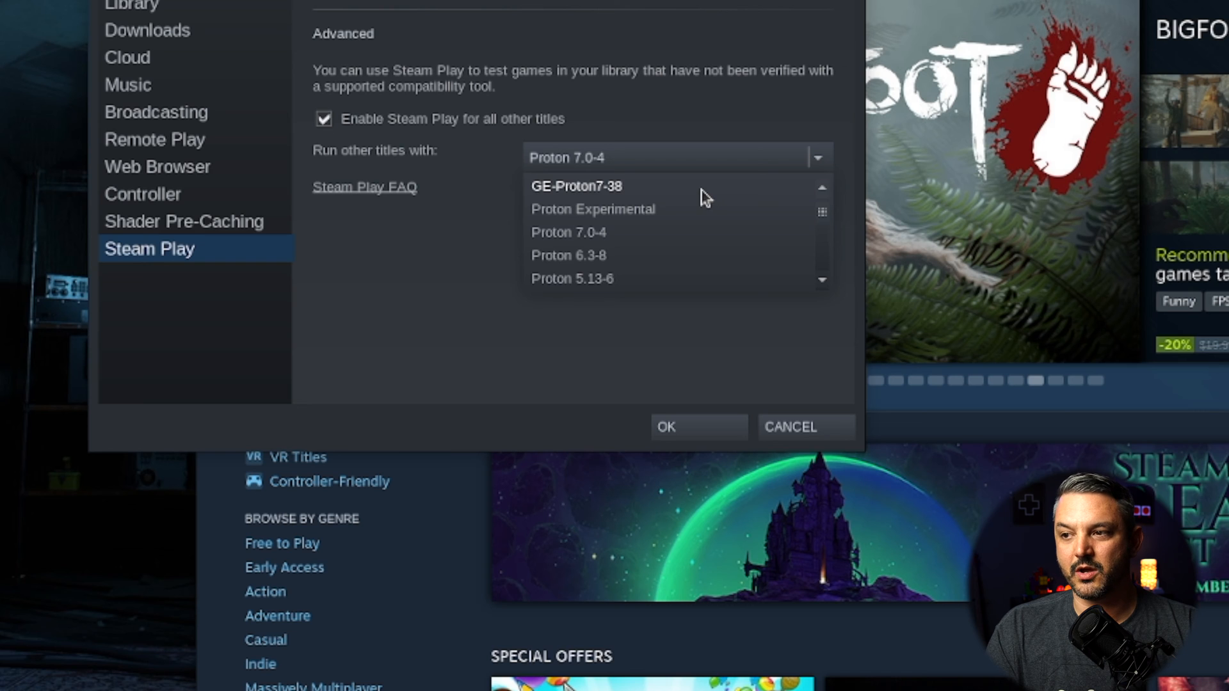
mouse_move(642, 193)
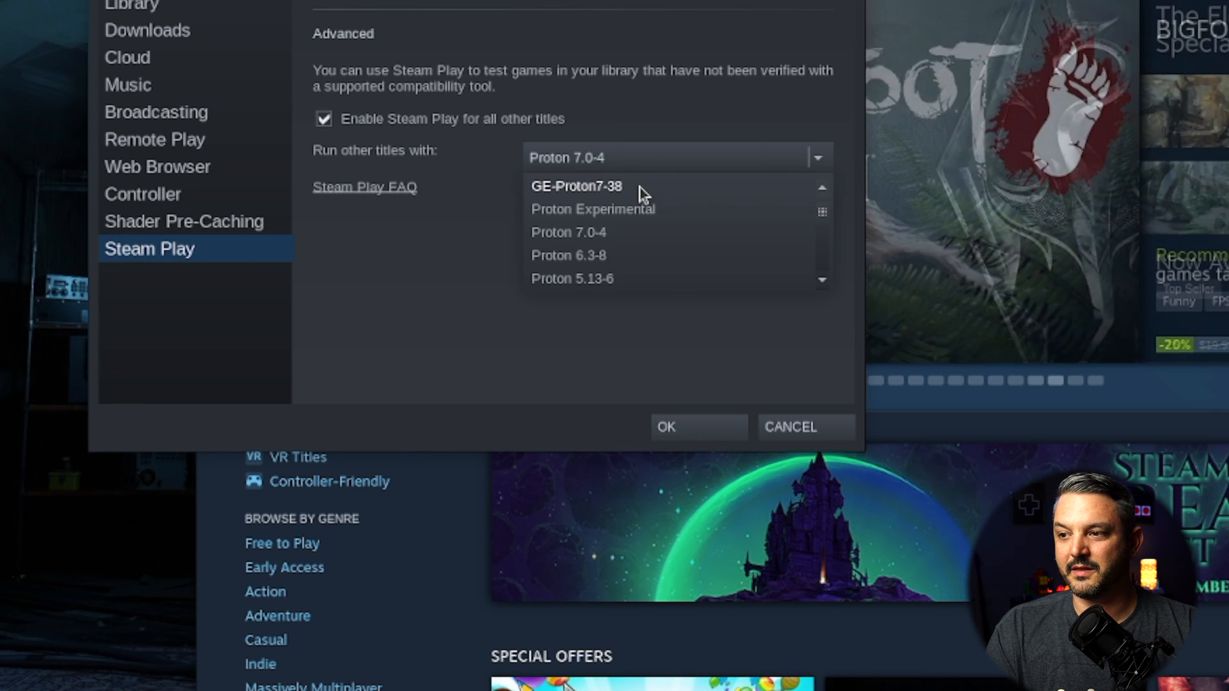
left_click(576, 186)
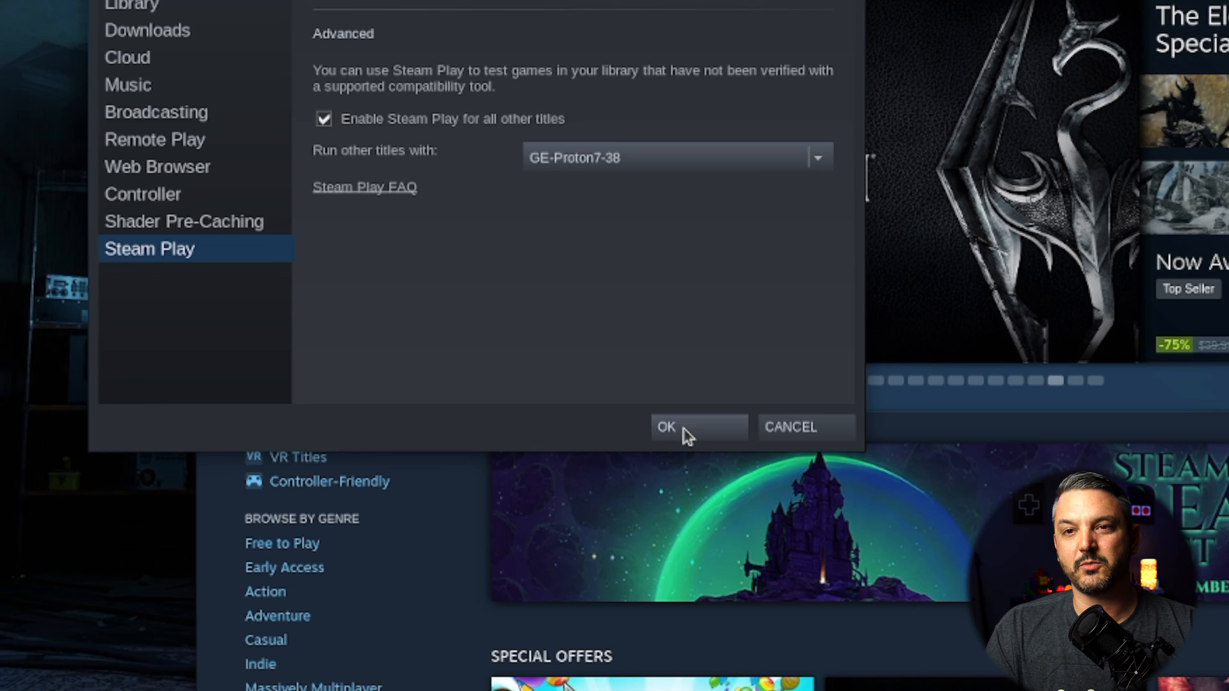
left_click(696, 426)
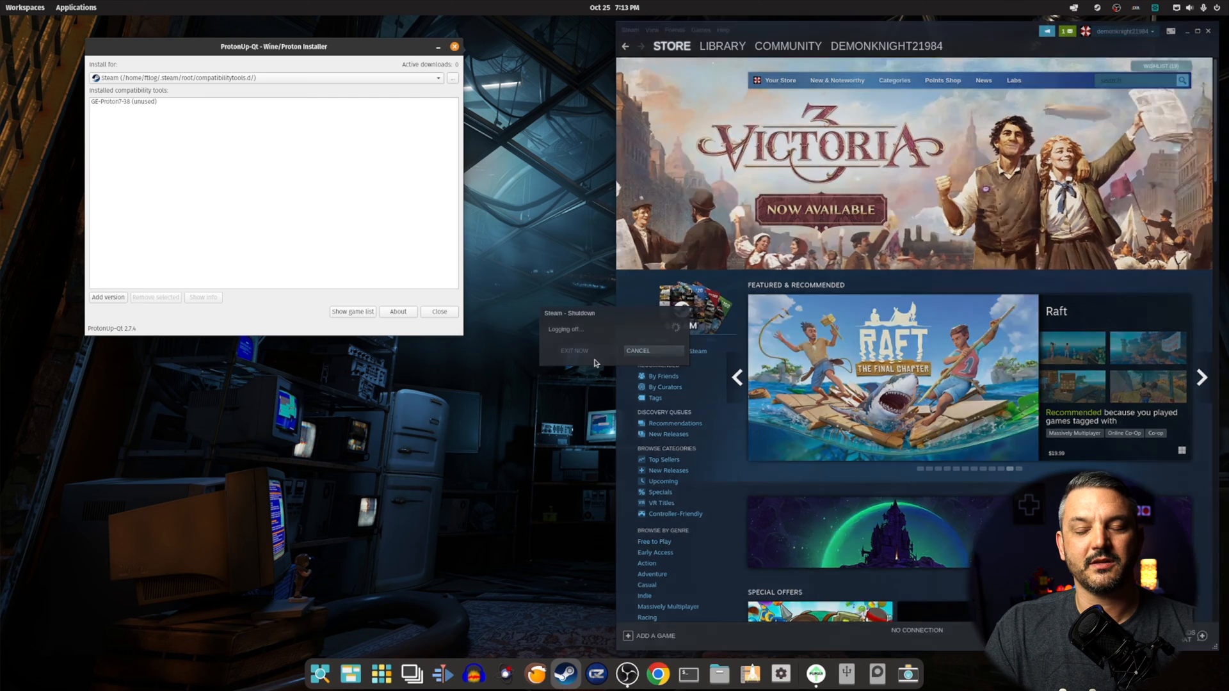
Let Steam exit to apply the Steam Play change.
left_click(574, 350)
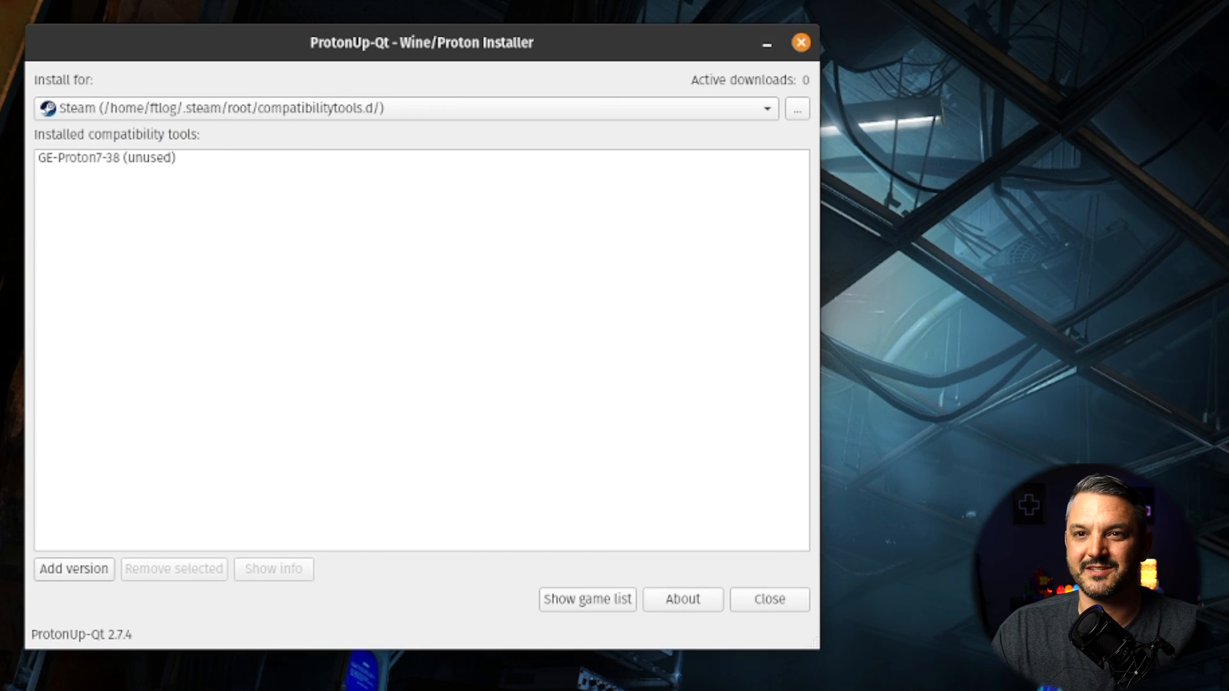
mouse_move(680, 410)
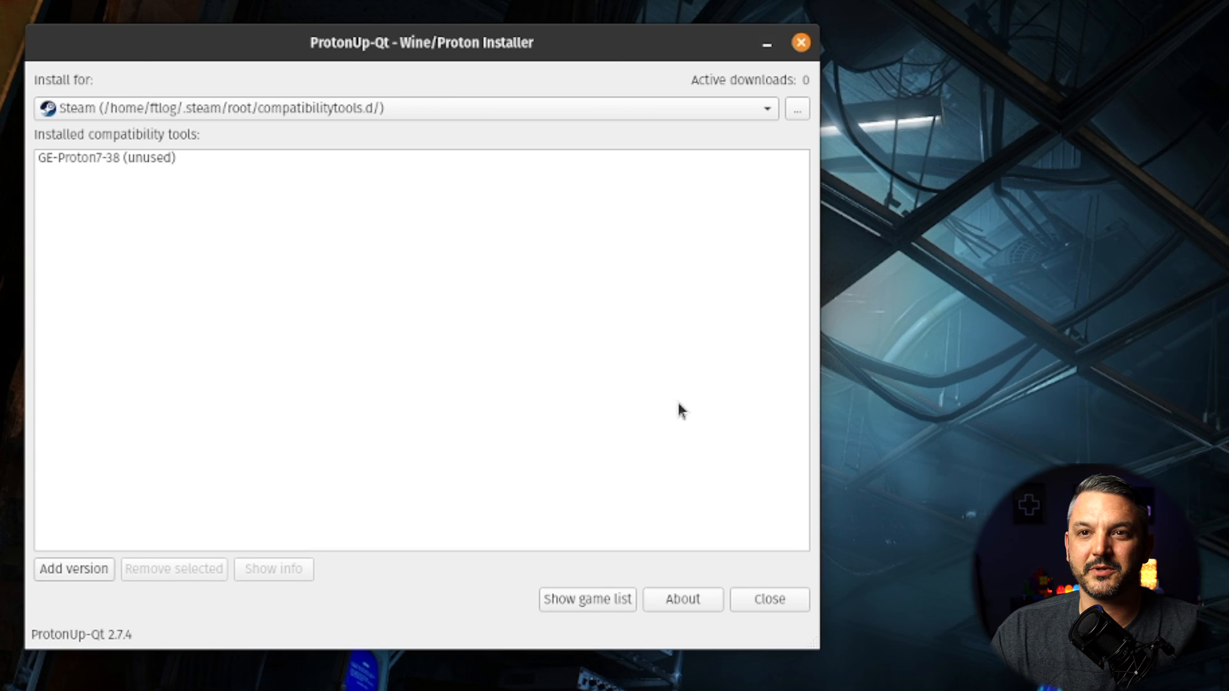
mouse_move(551, 219)
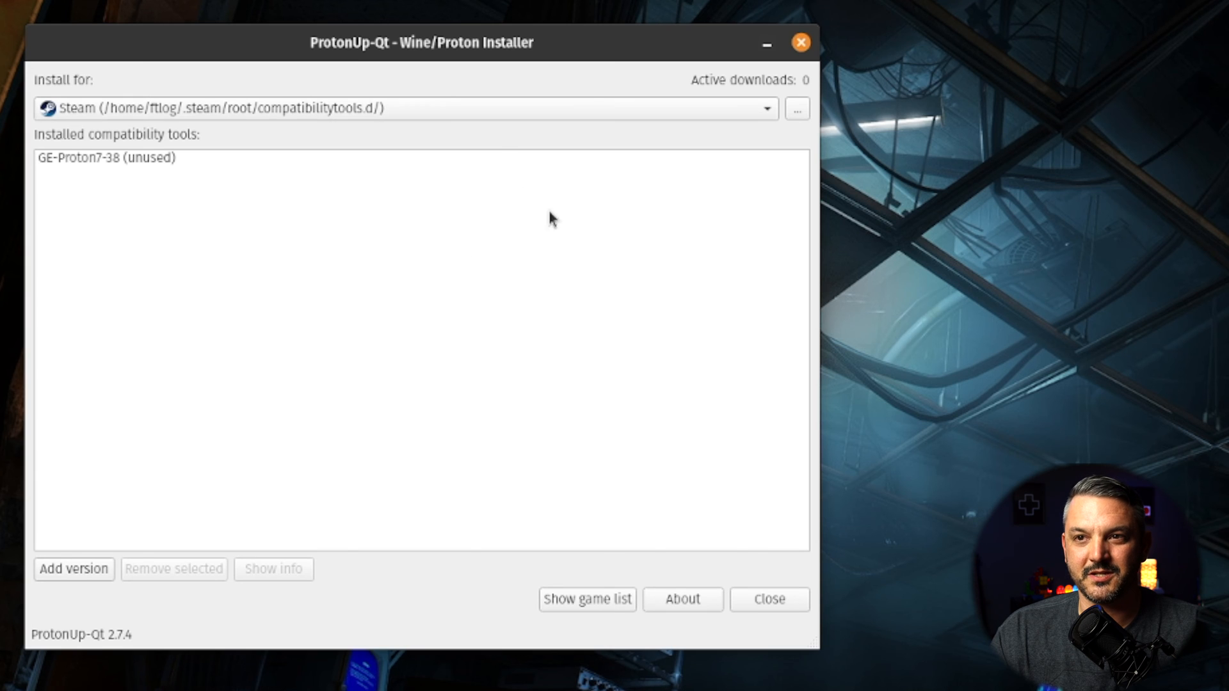
mouse_move(492, 119)
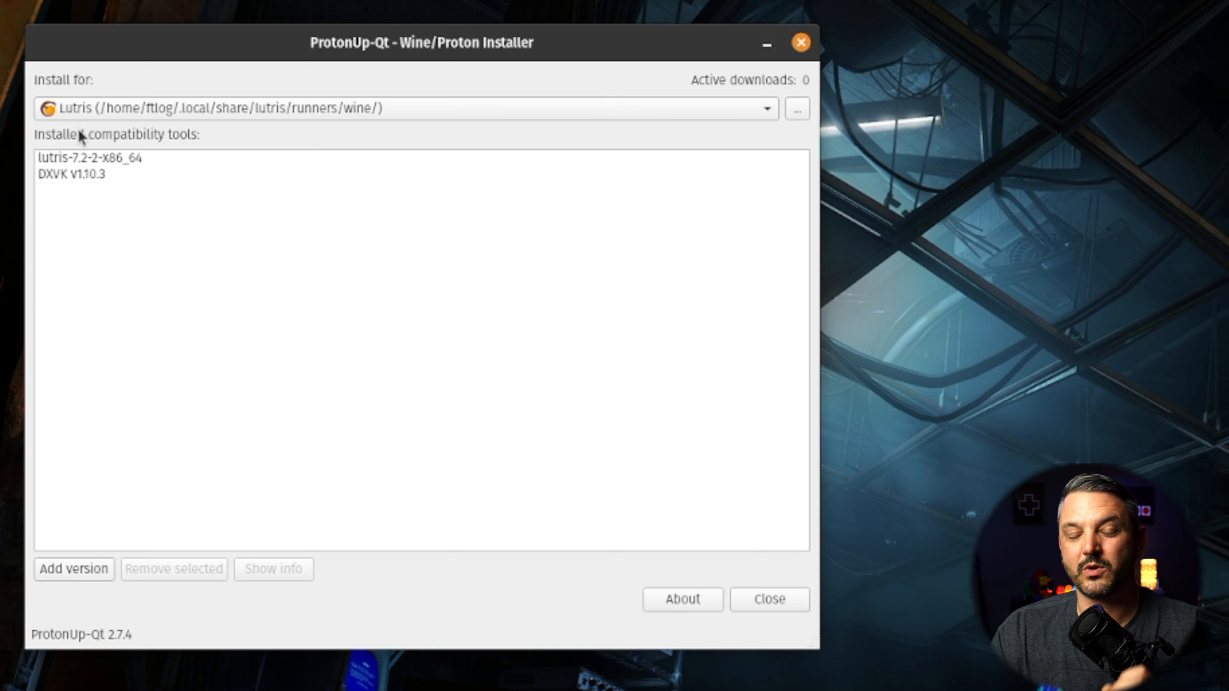
mouse_move(178, 263)
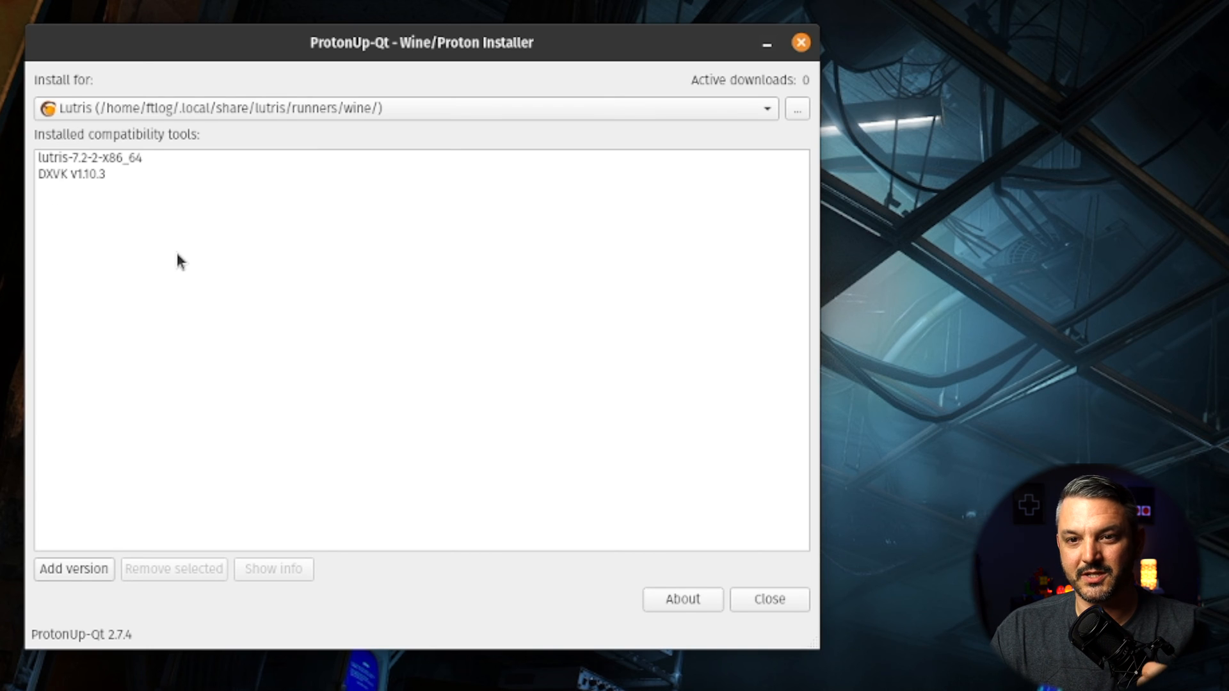
mouse_move(153, 473)
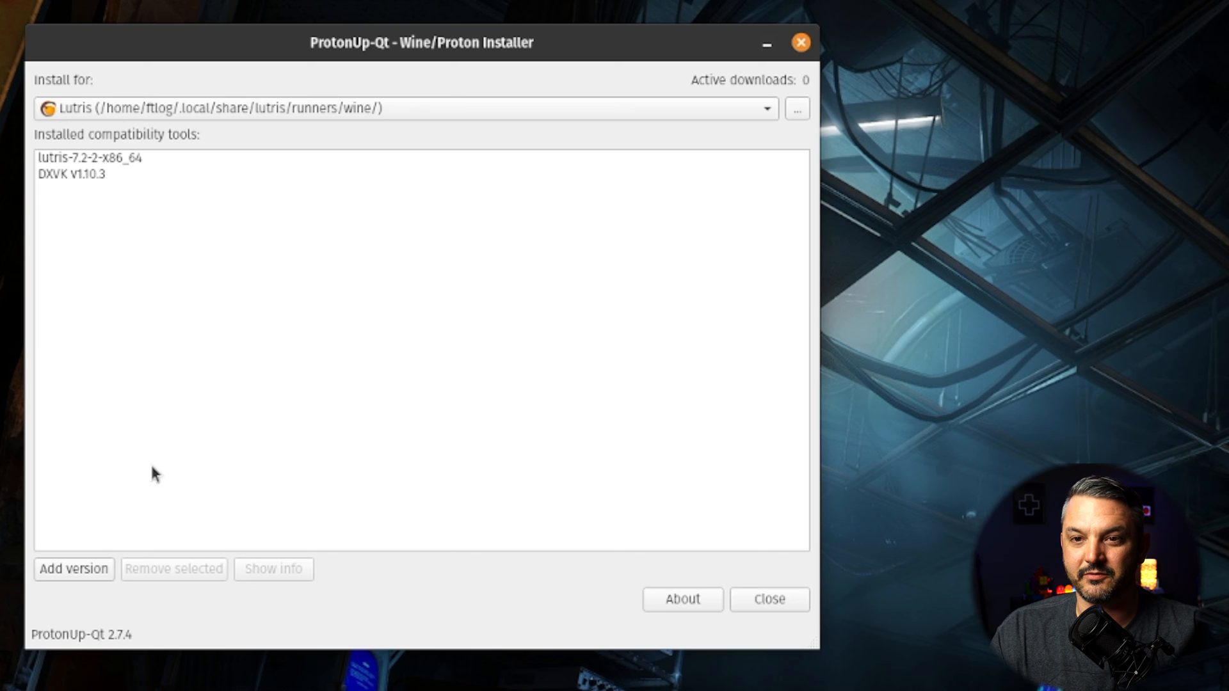
Add Wine-GE version GE-Proton7-32 and install it for Lutris.
left_click(73, 568)
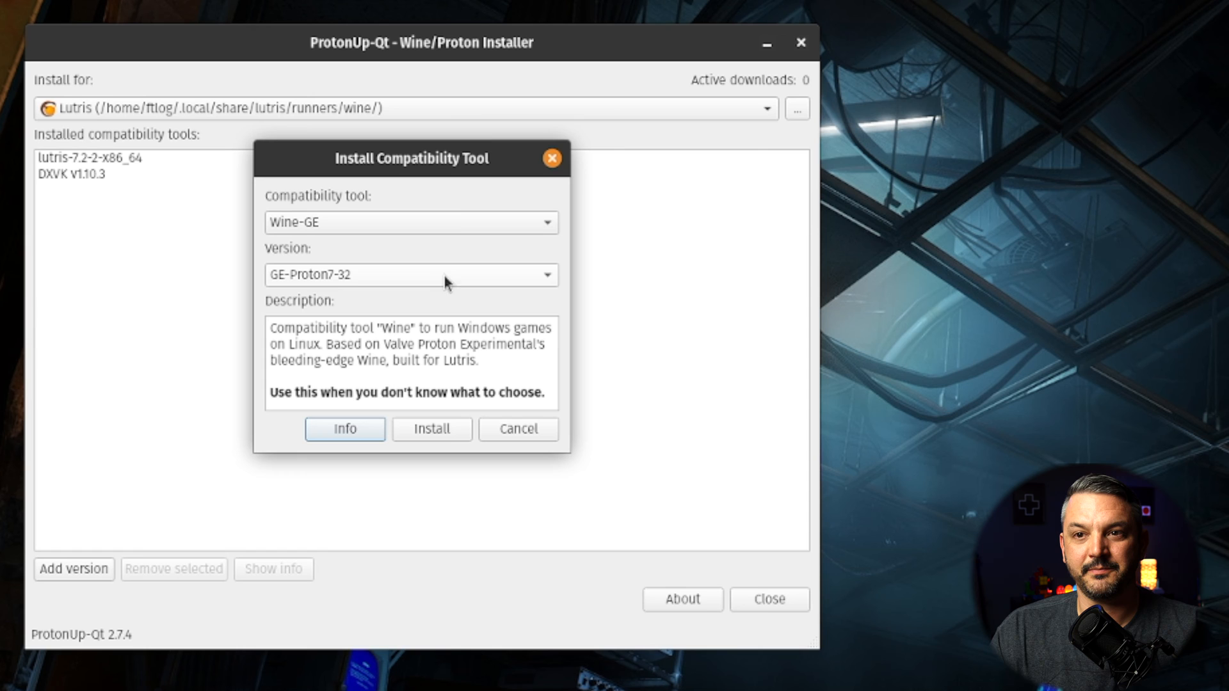
mouse_move(384, 300)
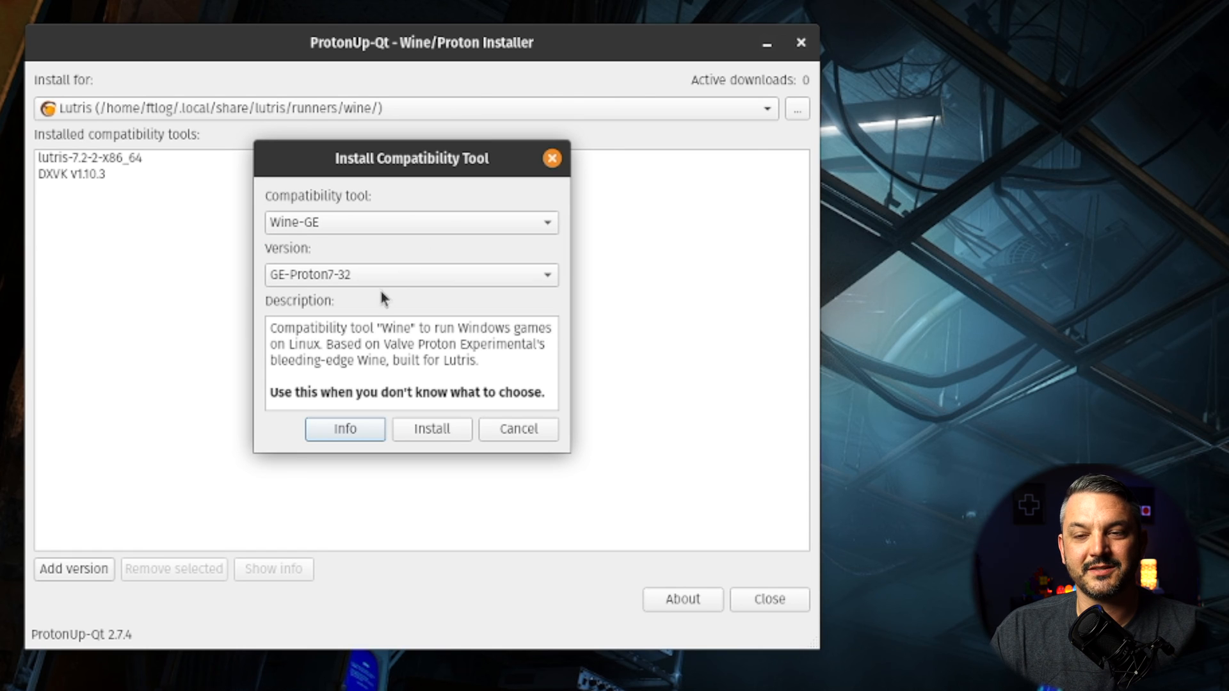
mouse_move(377, 278)
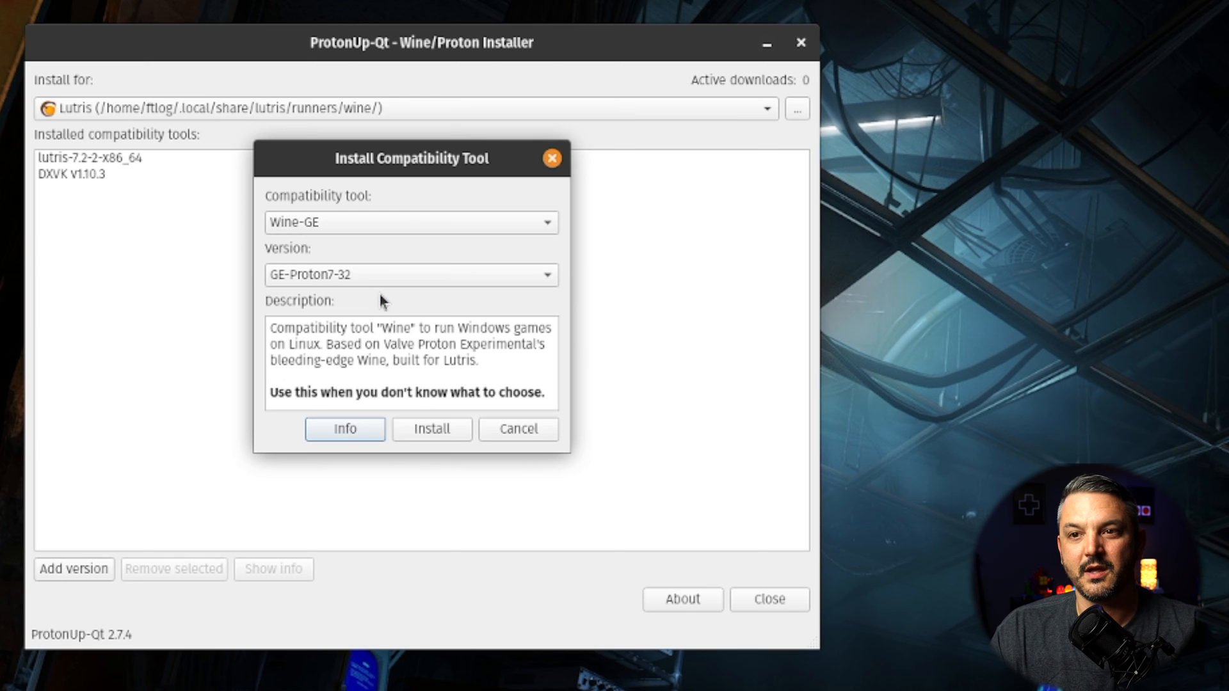
mouse_move(336, 312)
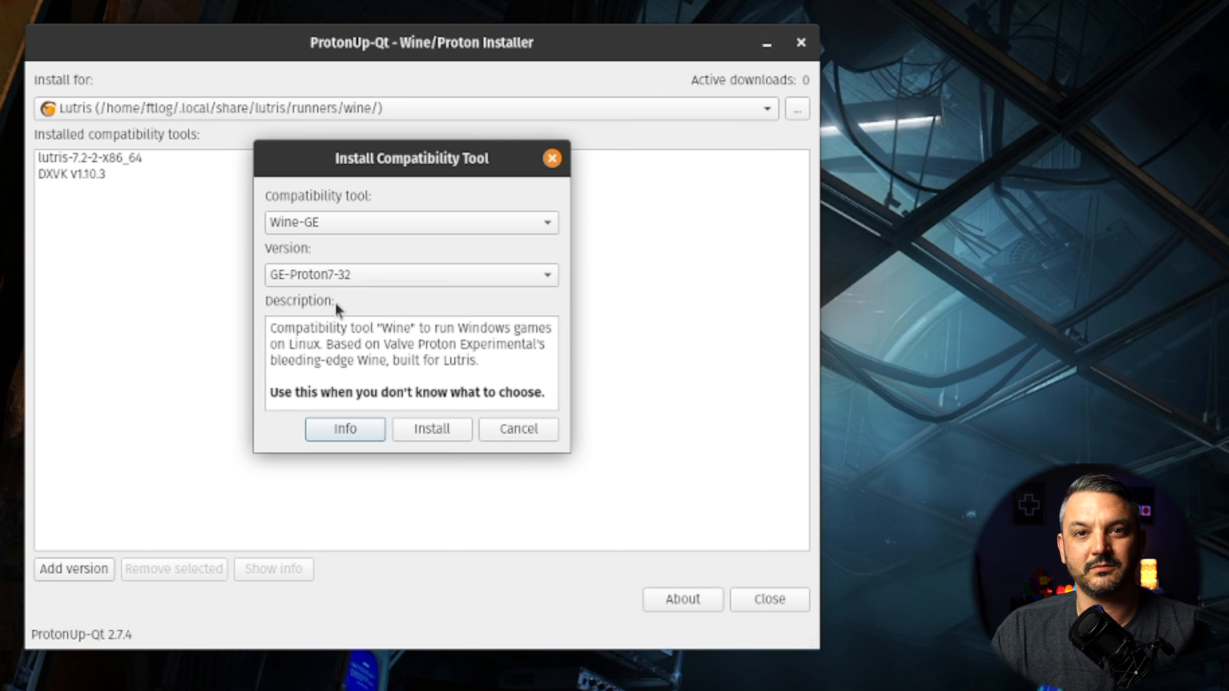
left_click(431, 429)
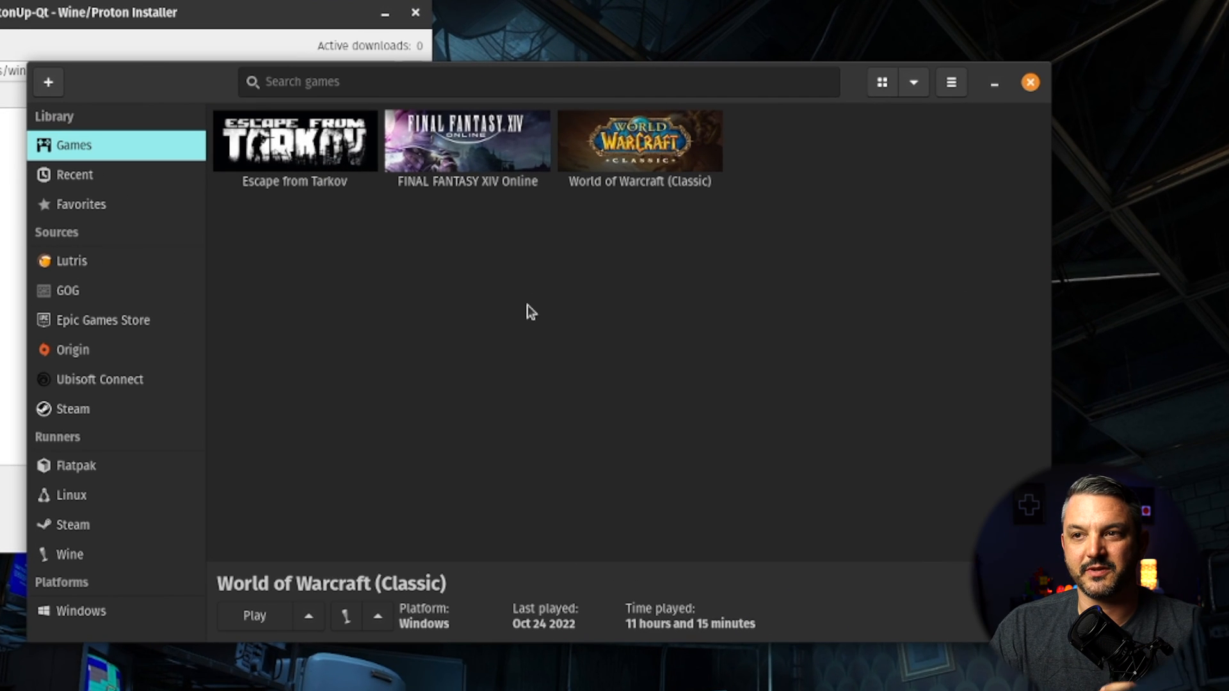
mouse_move(615, 161)
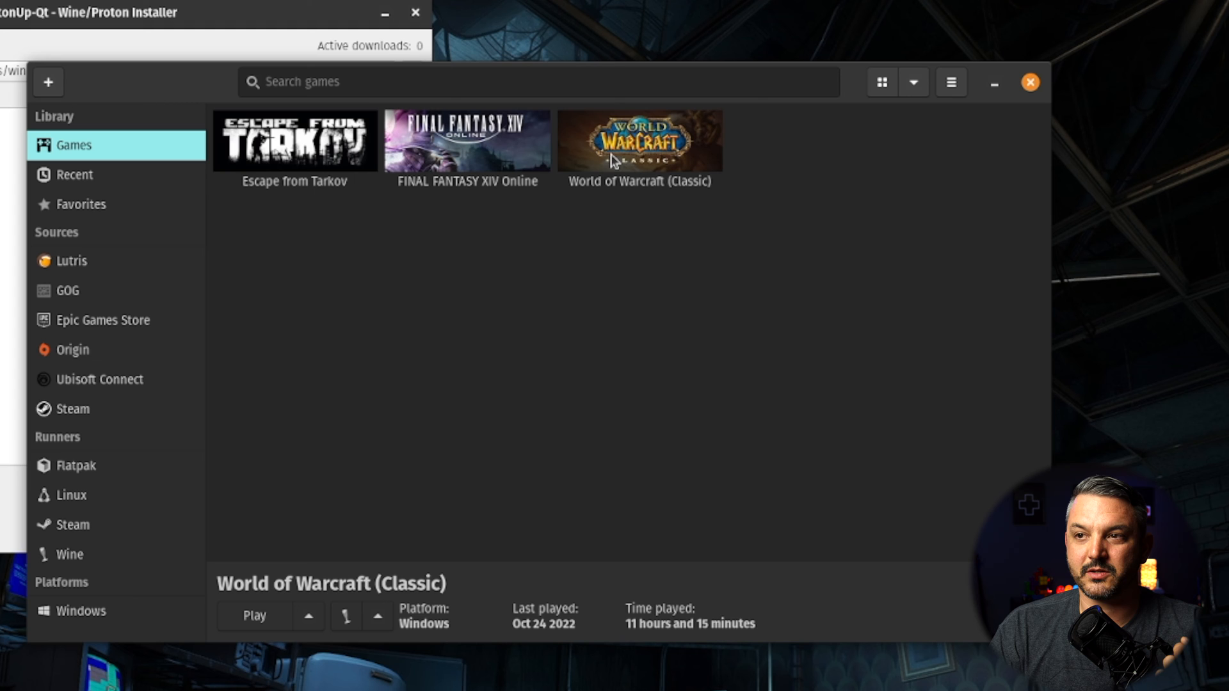
Set World of Warcraft (Classic)'s Wine version to lutris-GE-Proton7-32-x86_64 and save.
right_click(639, 141)
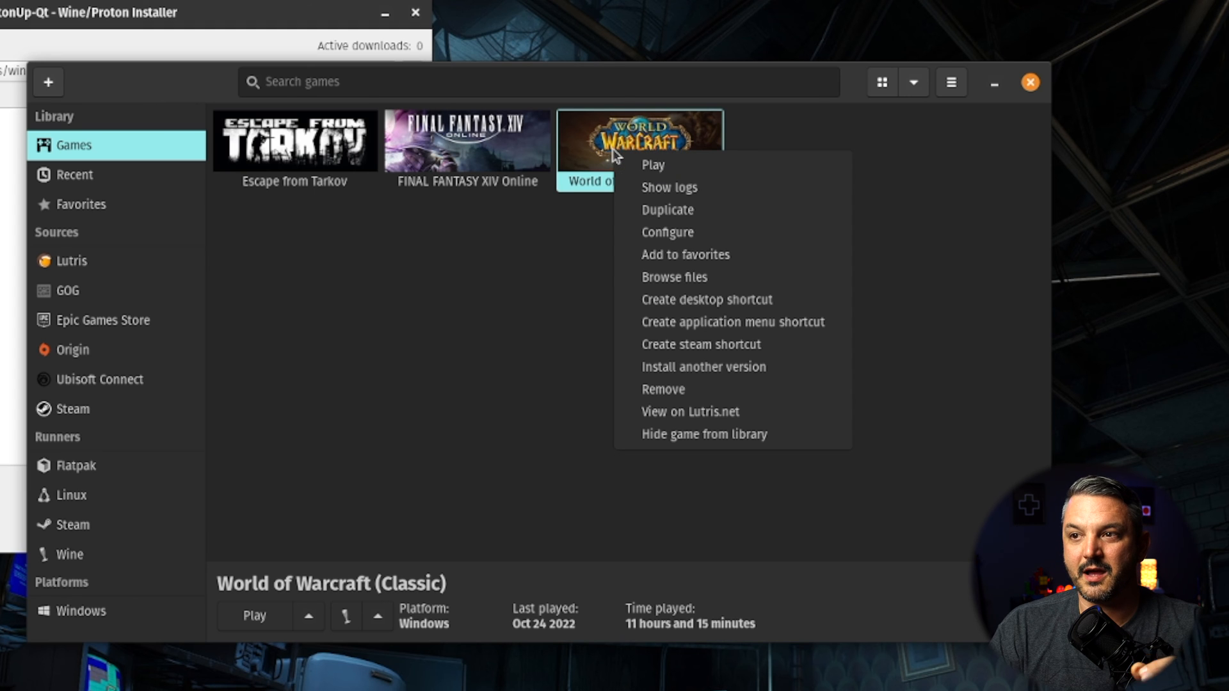
left_click(667, 231)
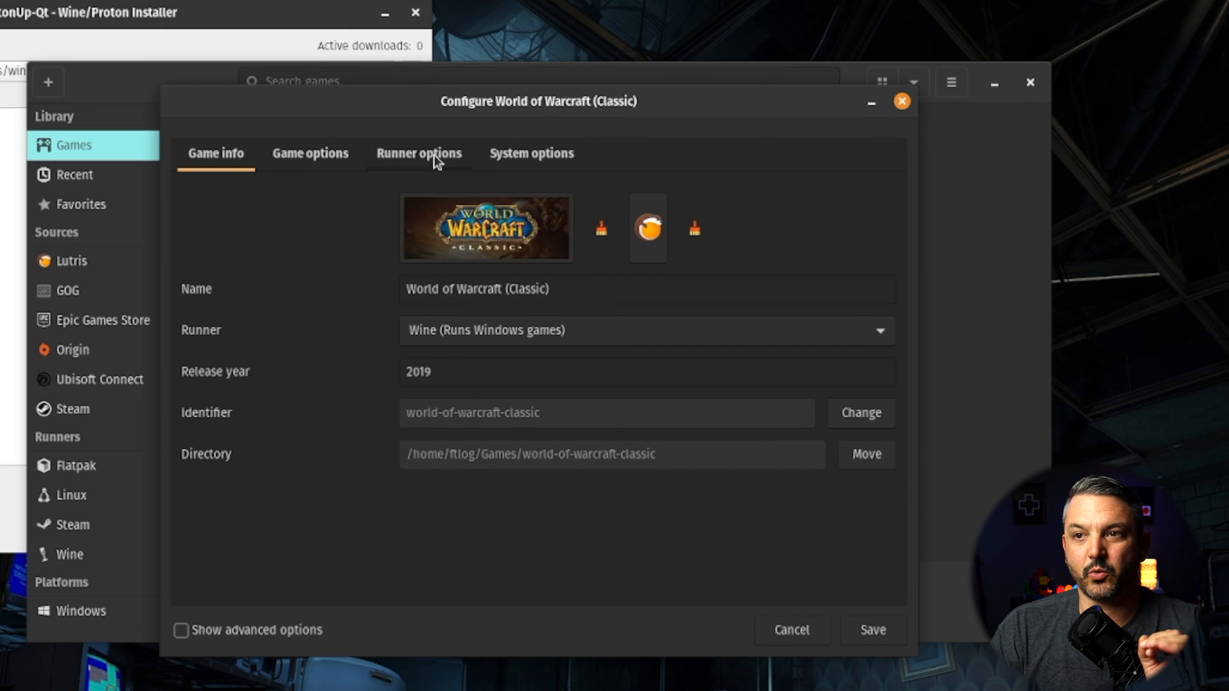
left_click(419, 153)
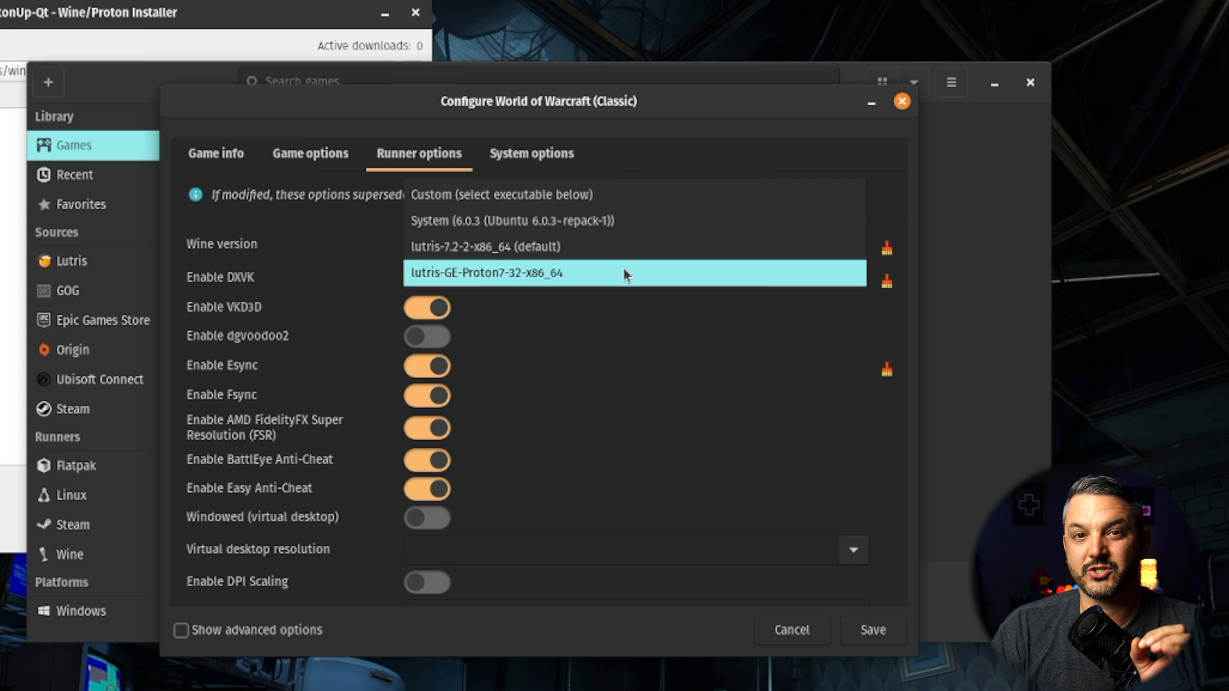
left_click(486, 272)
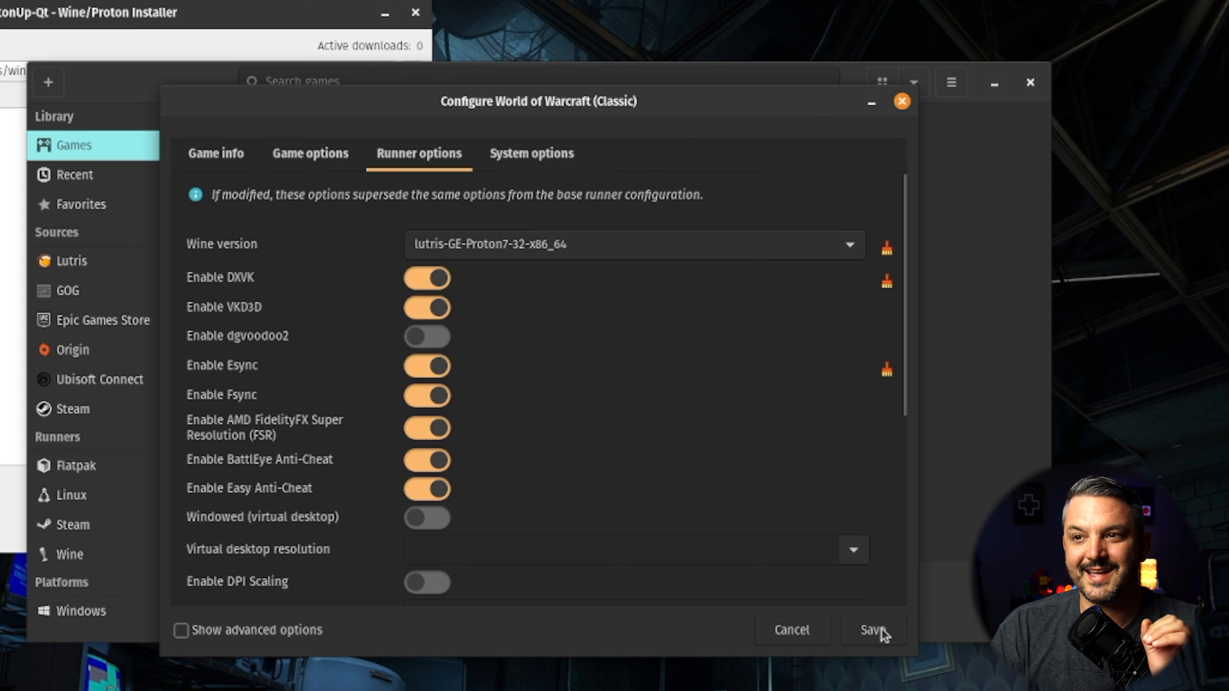
left_click(873, 630)
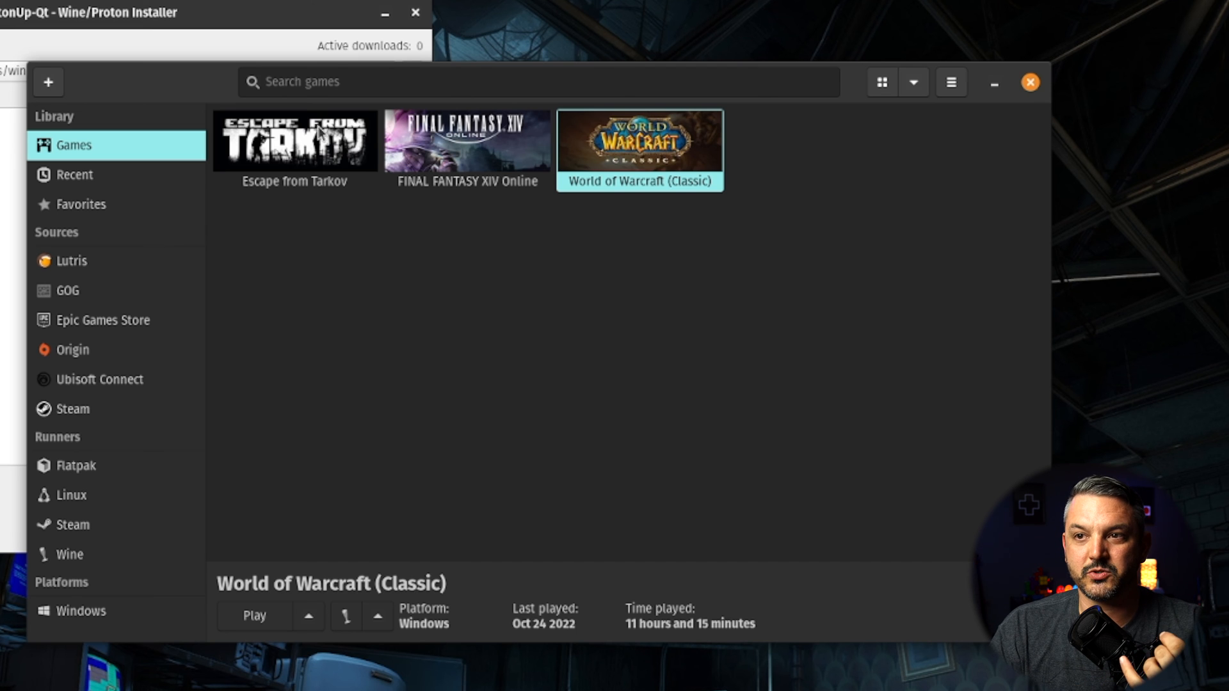
Open Escape from Tarkov's configuration.
left_click(294, 140)
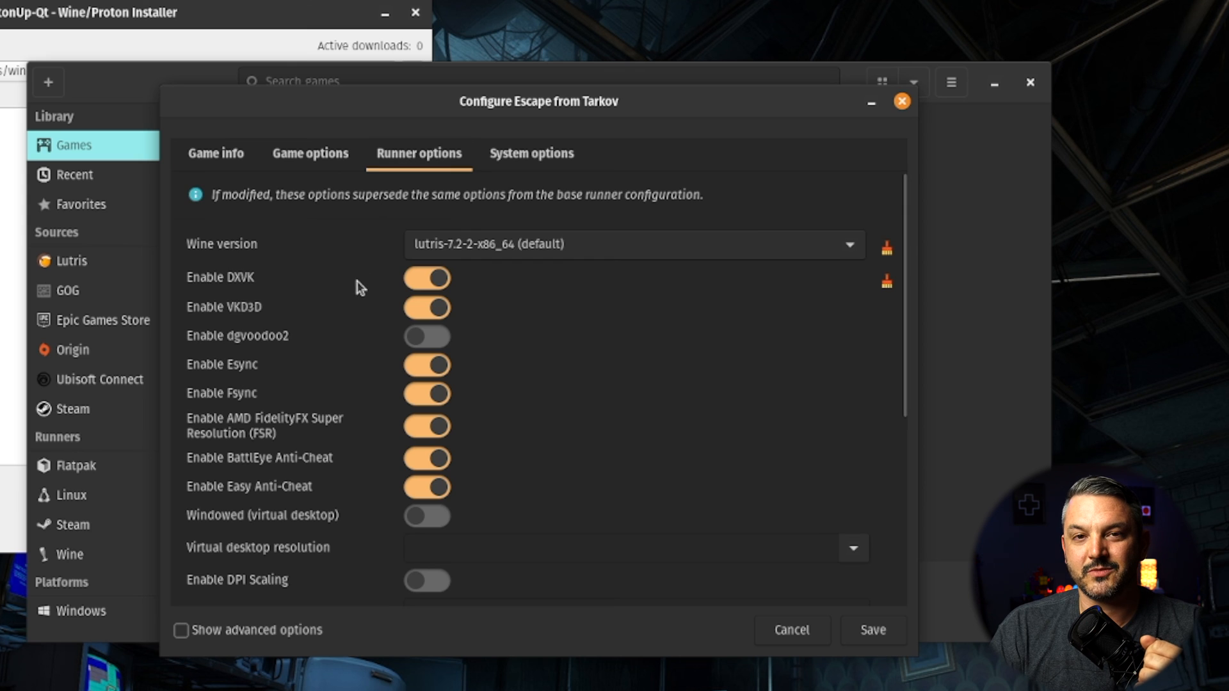
mouse_move(454, 258)
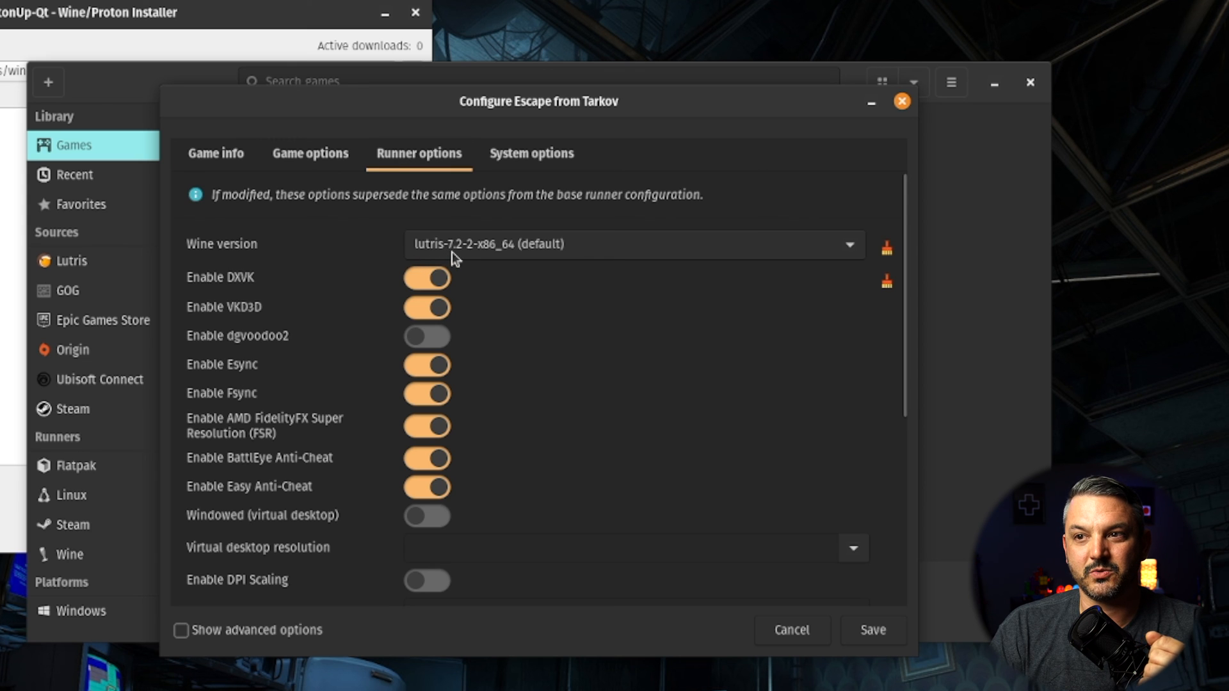
mouse_move(462, 255)
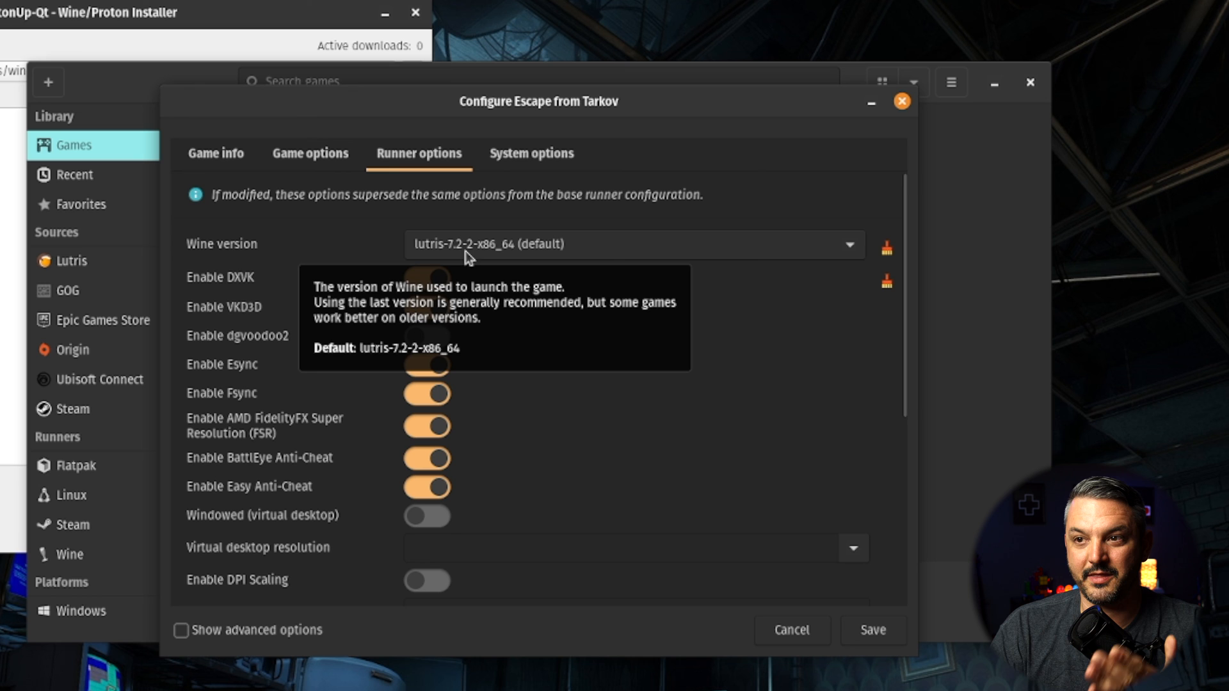
mouse_move(548, 347)
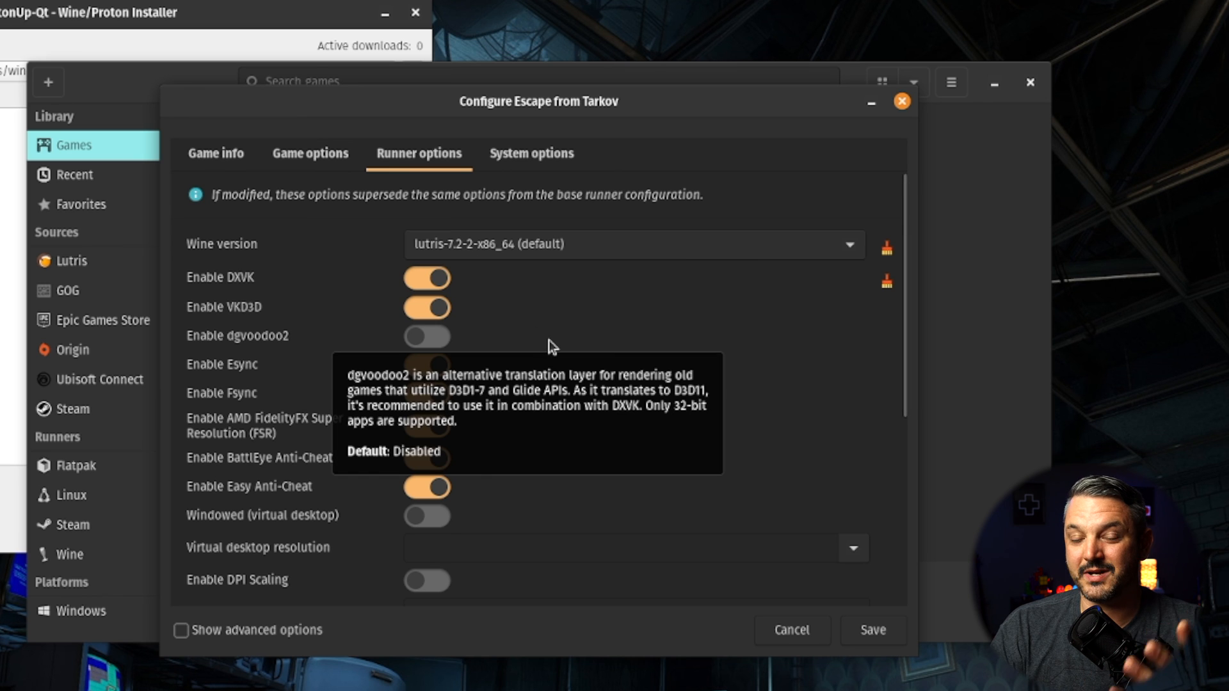